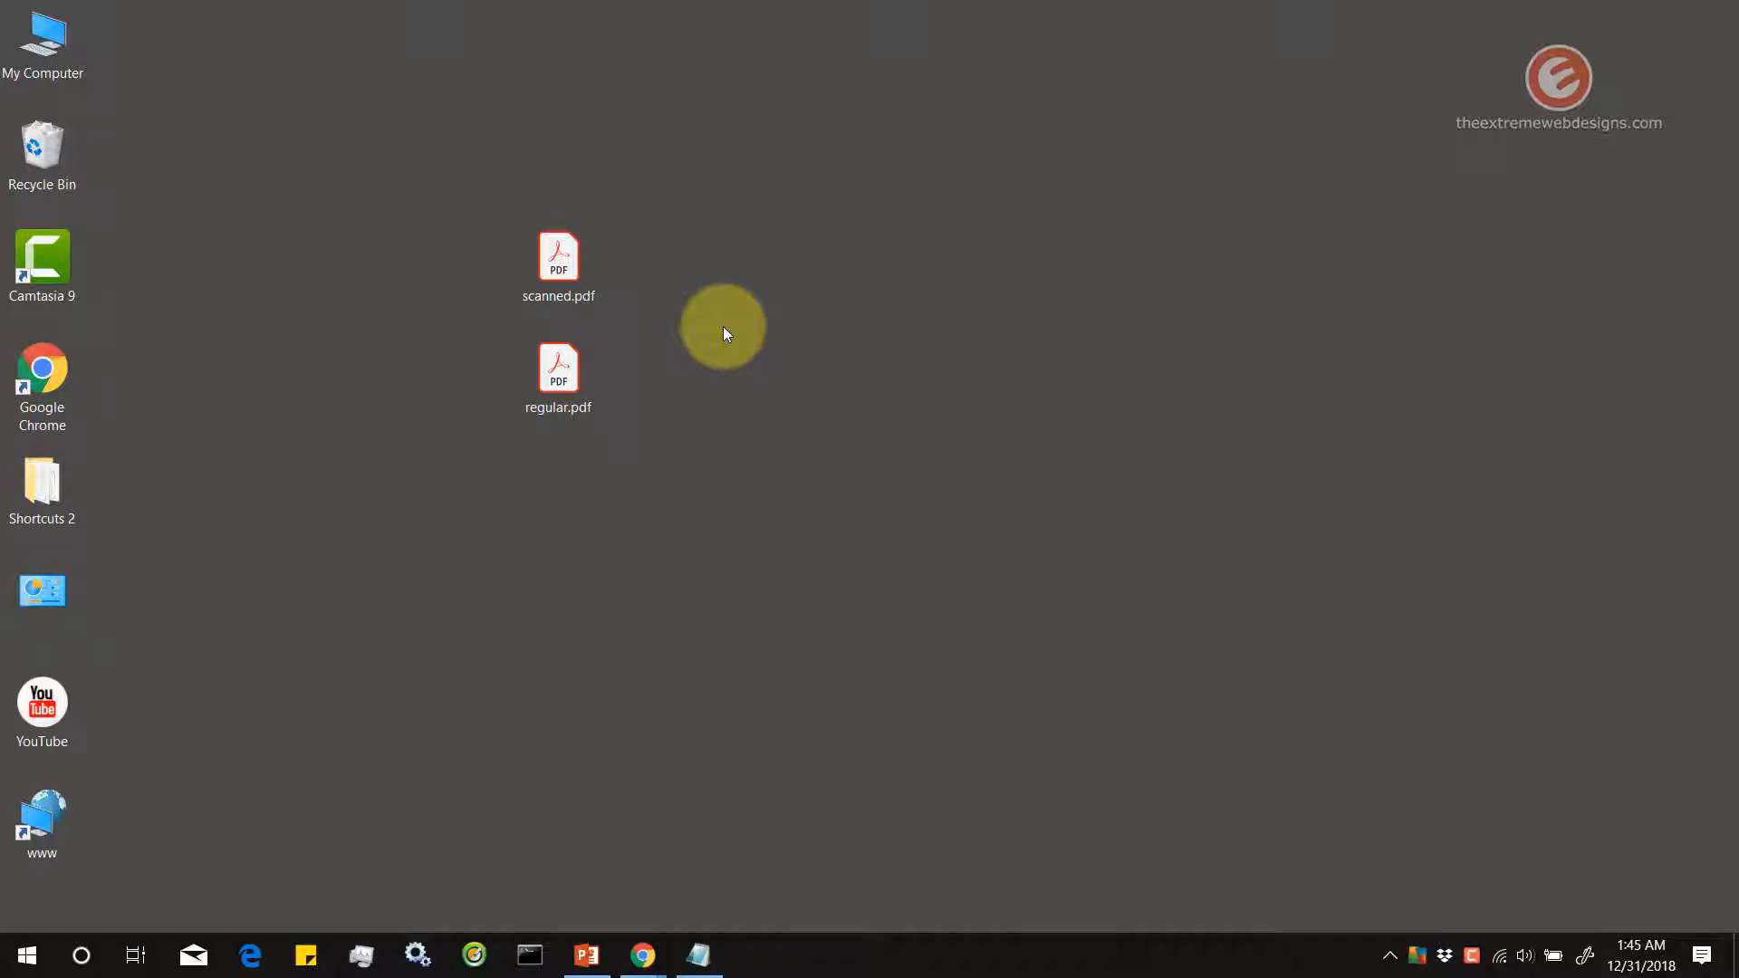
# Open scanned.pdf from the desktop in Acrobat Reader and collapse its sticky note
pyautogui.click(558, 263)
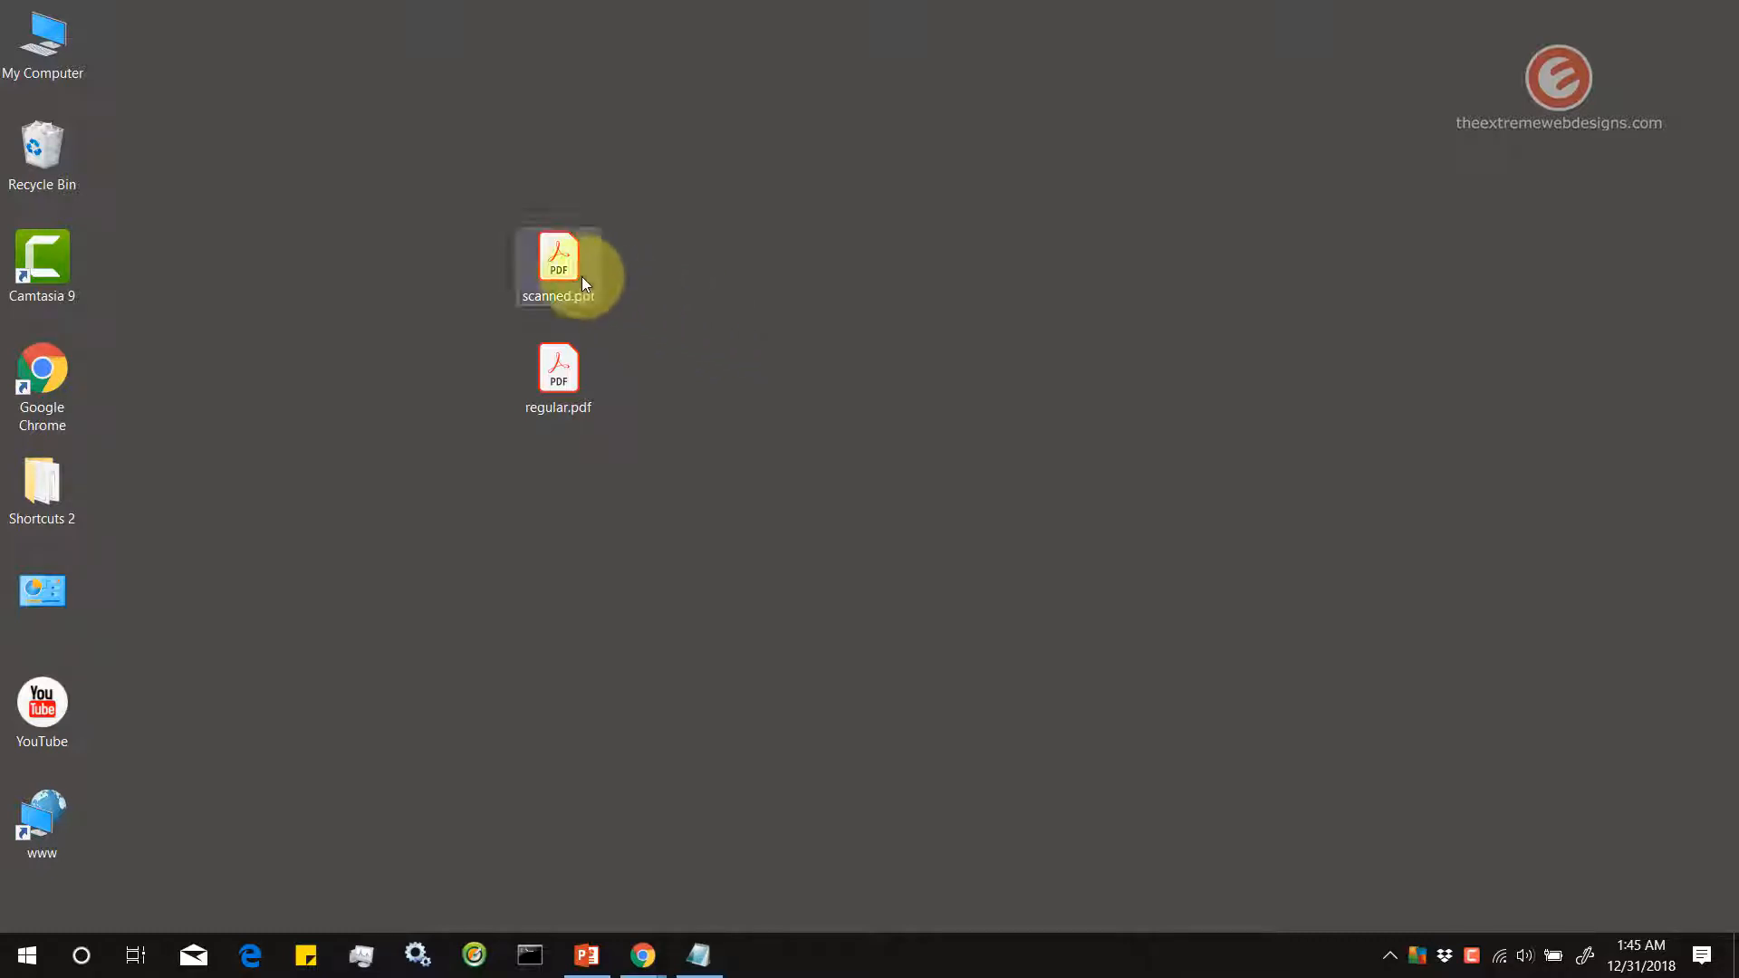
pyautogui.doubleClick(558, 266)
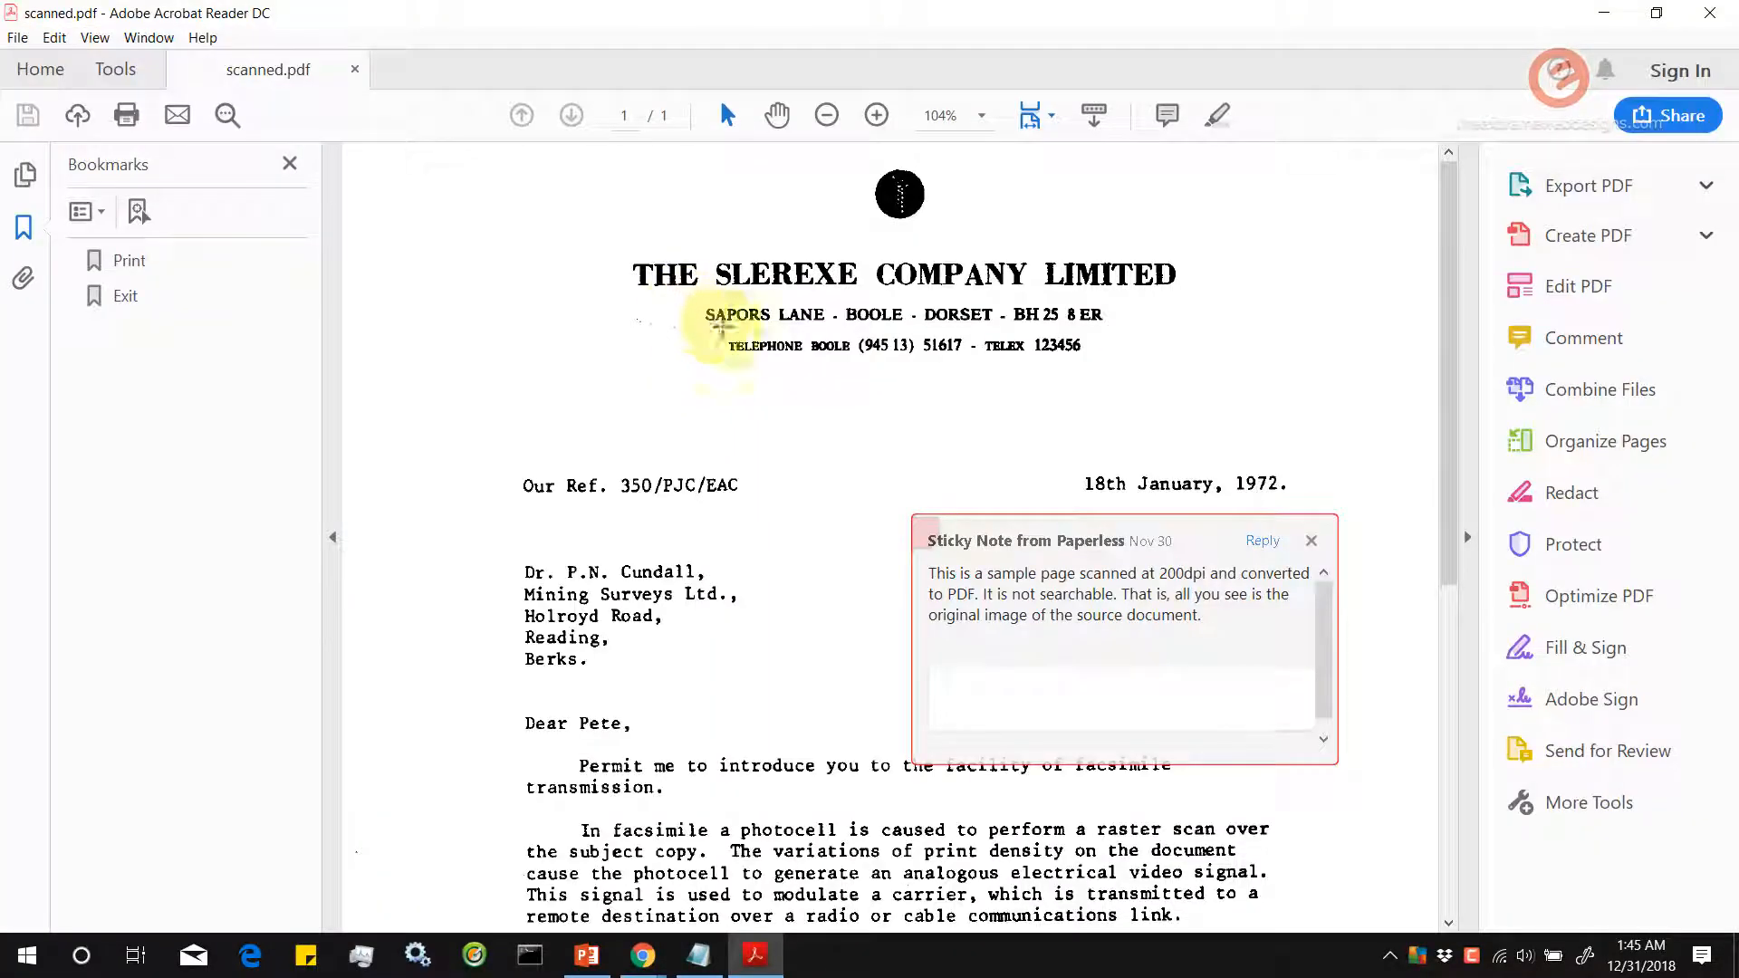
pyautogui.moveTo(851, 379)
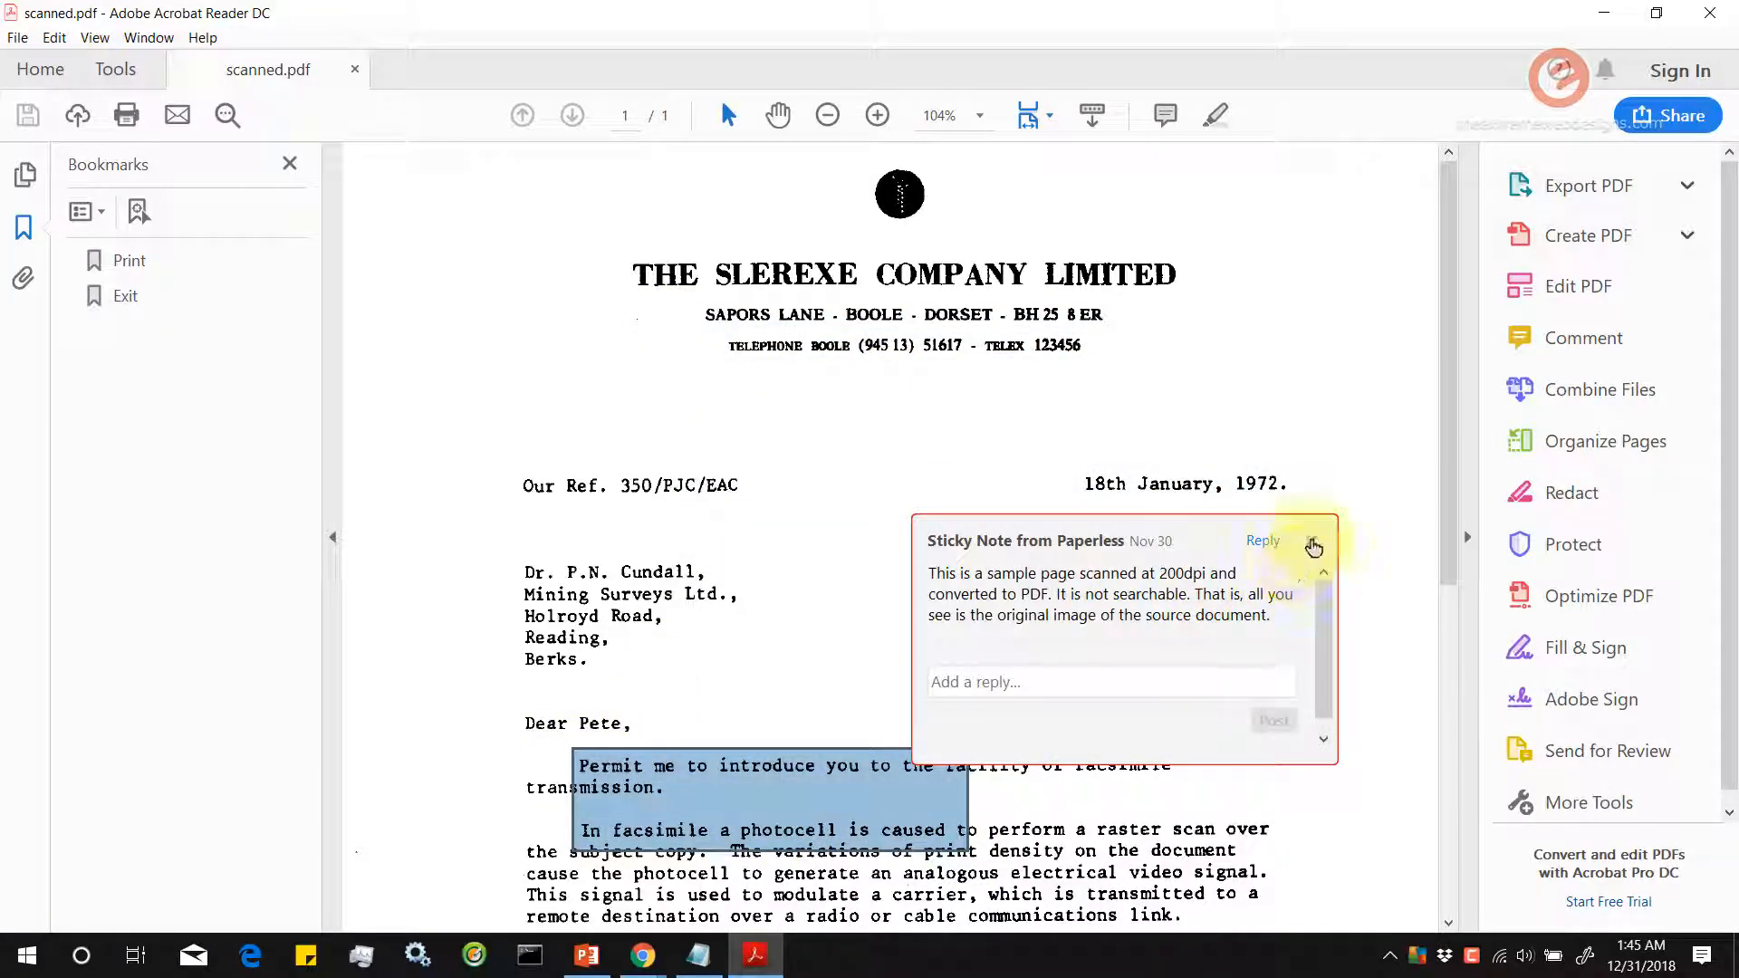
pyautogui.click(1313, 546)
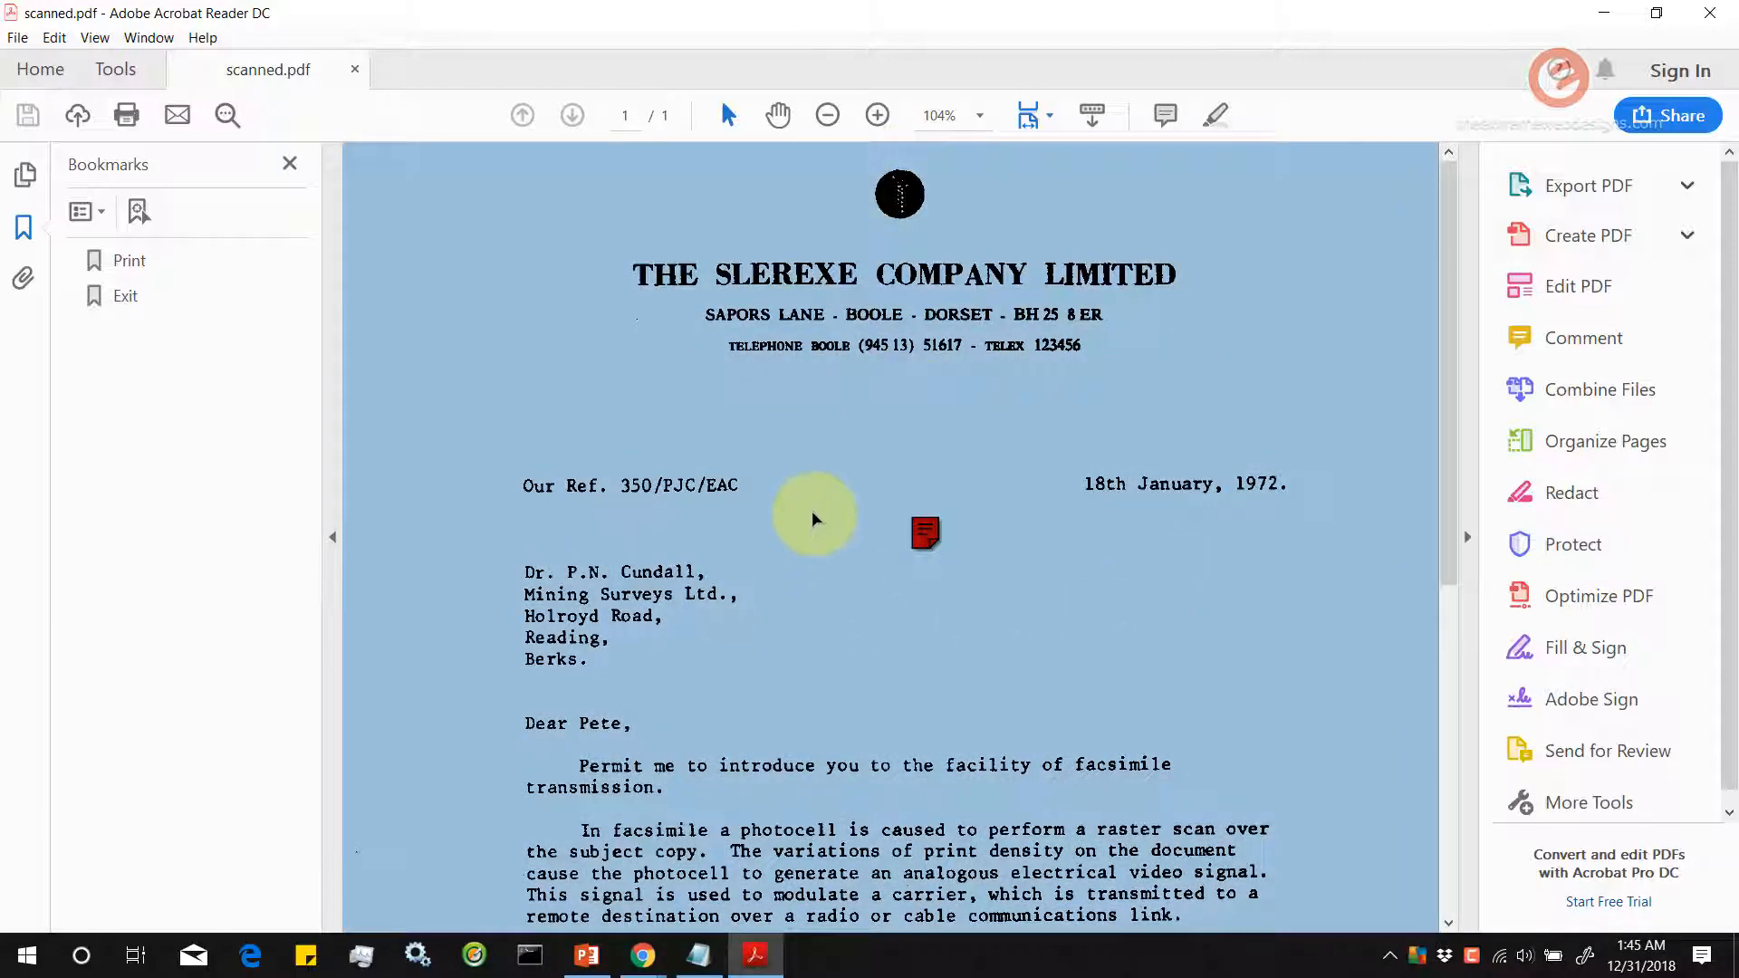
pyautogui.moveTo(1007, 448)
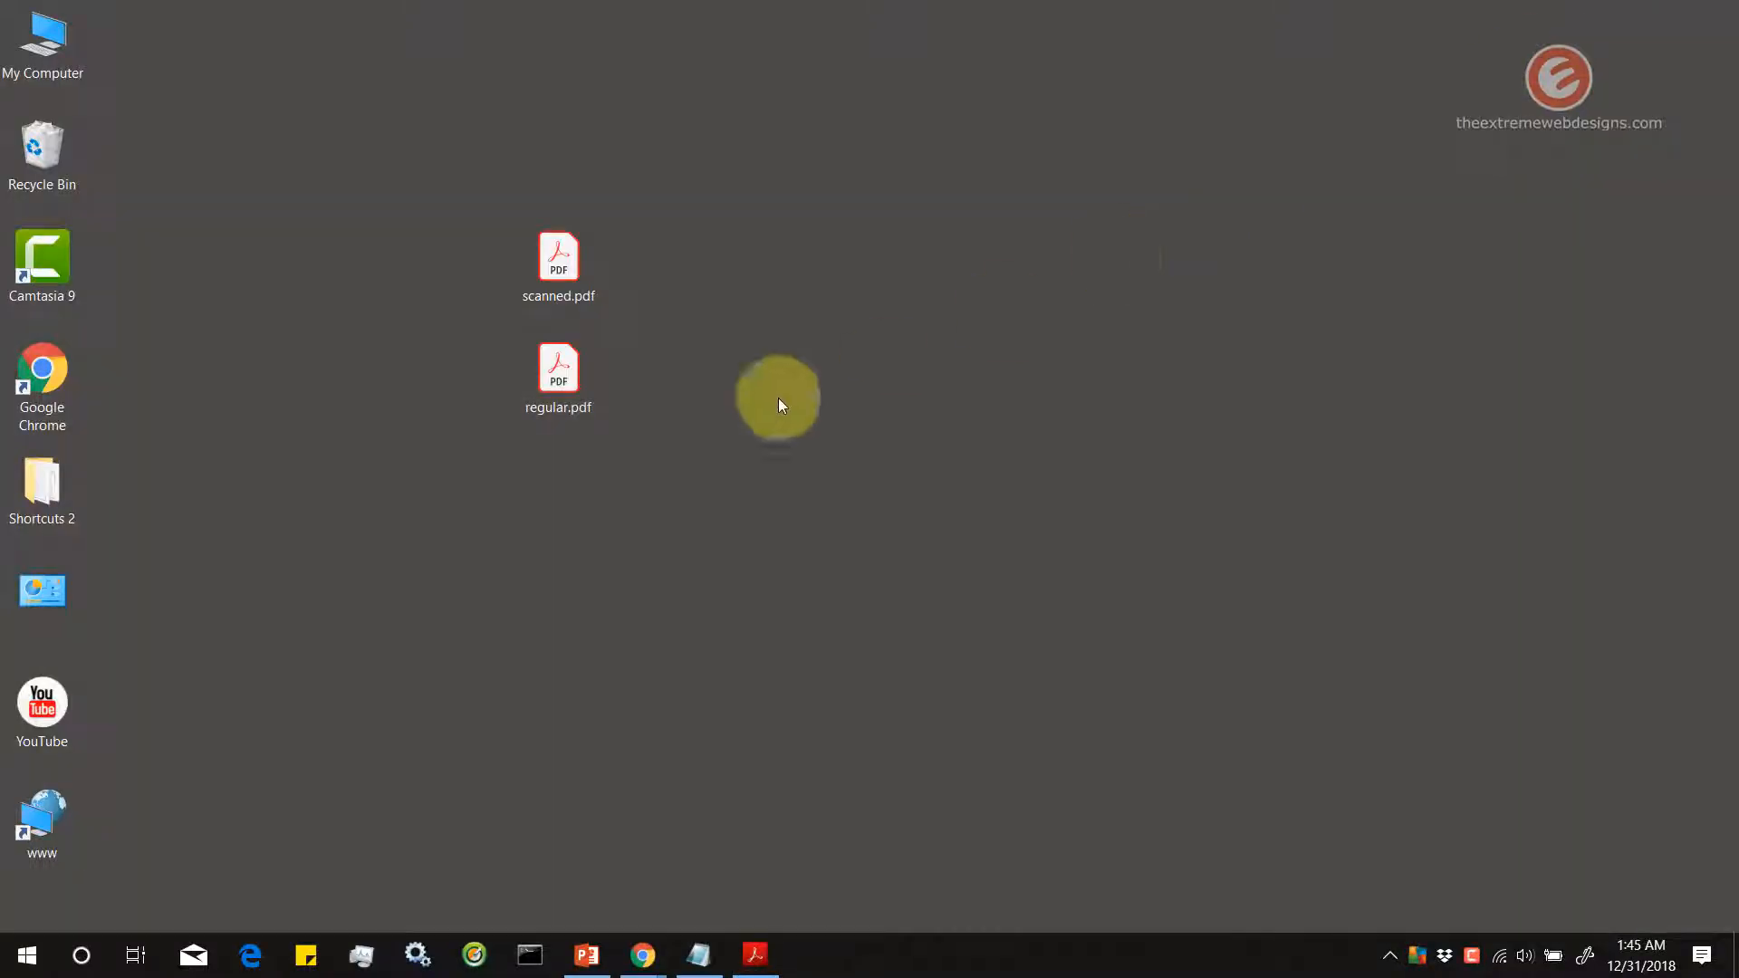
# Open regular.pdf beside the scan and copy part of its first paragraph
pyautogui.click(559, 377)
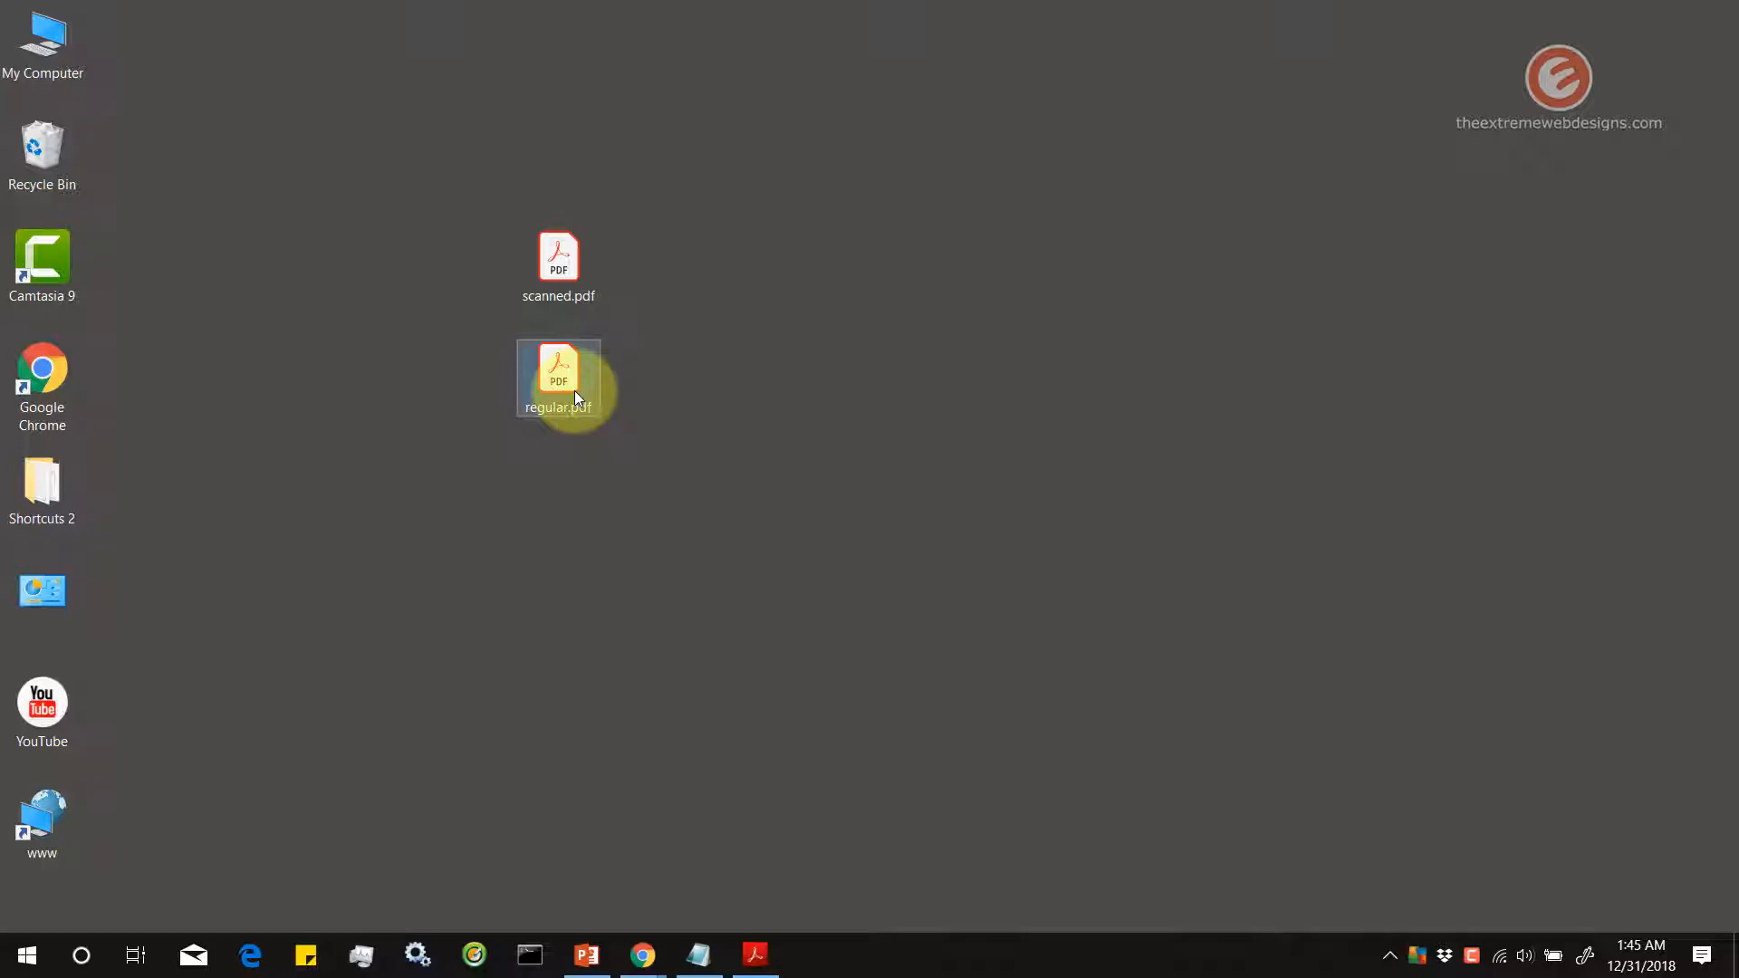
pyautogui.doubleClick(558, 374)
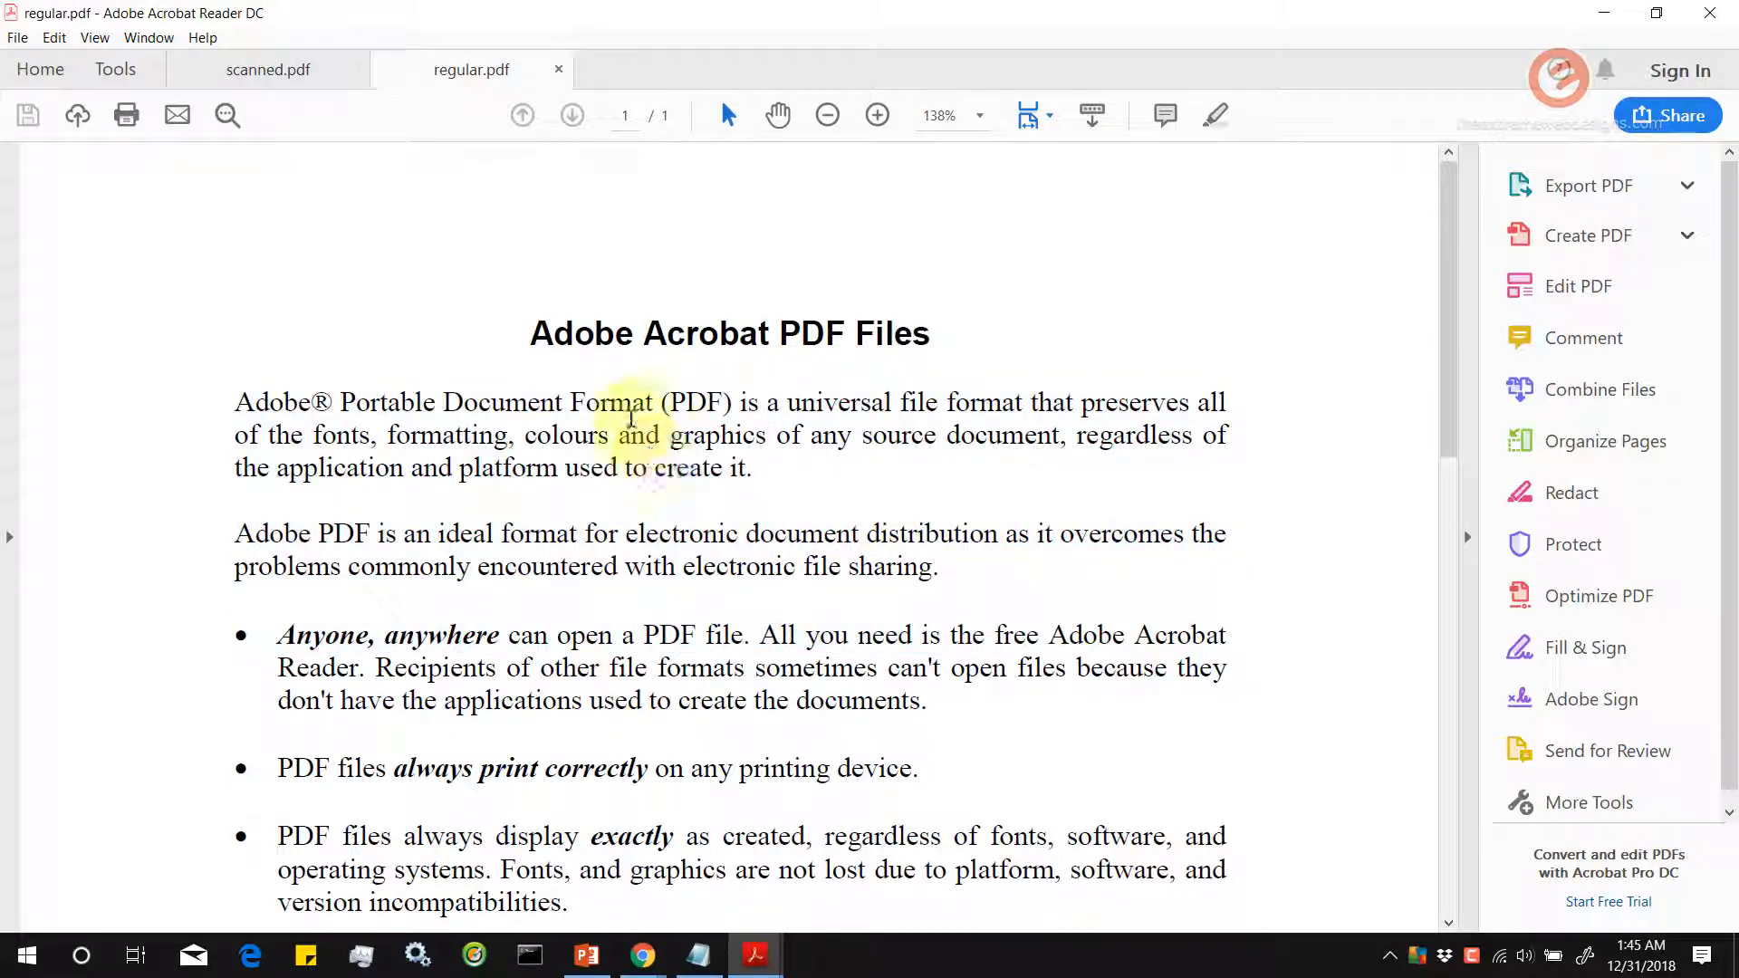
pyautogui.click(266, 69)
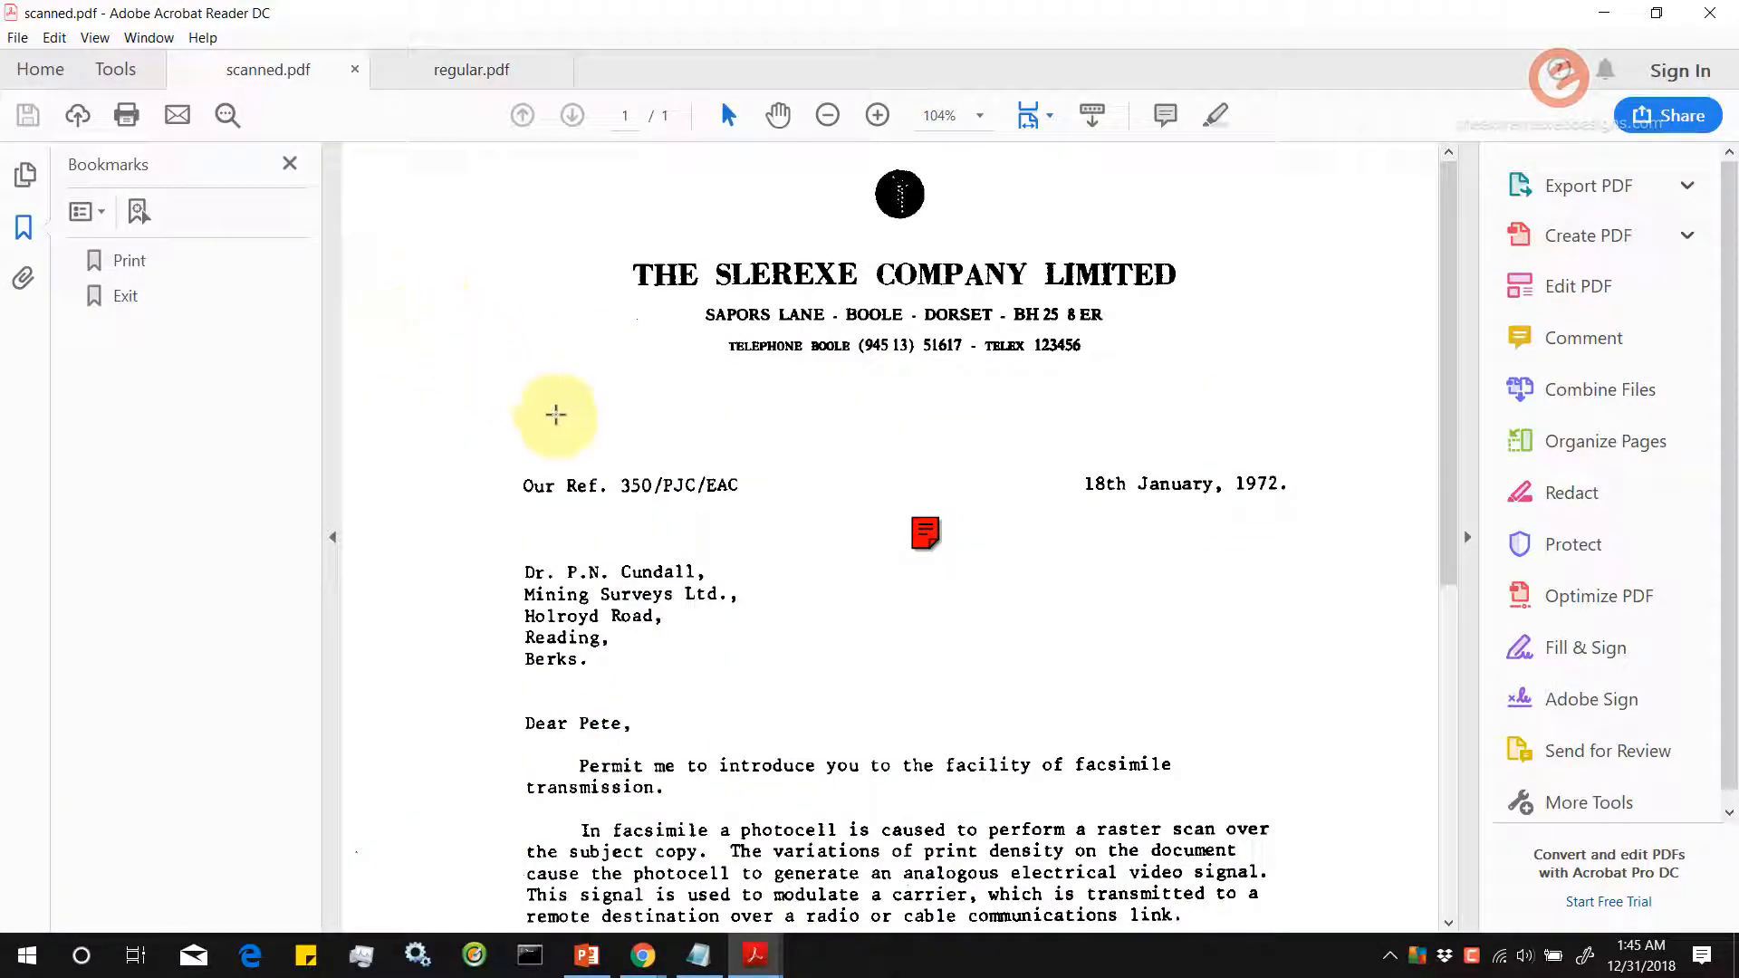
pyautogui.click(471, 71)
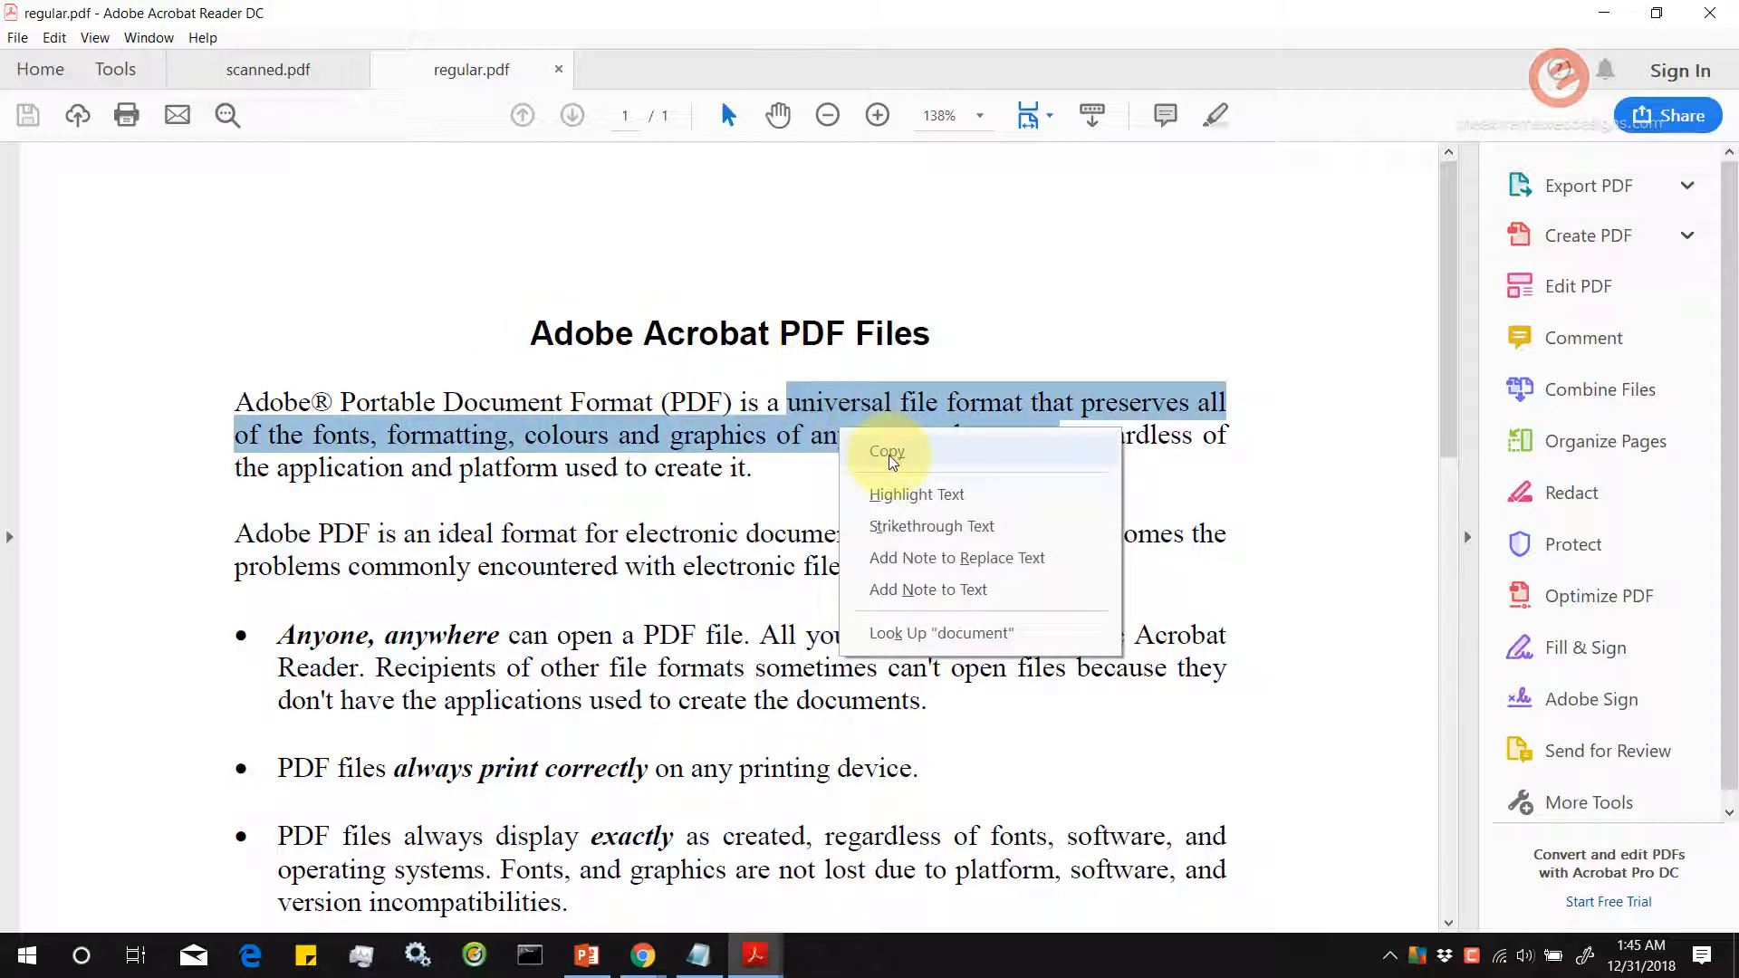
pyautogui.click(266, 68)
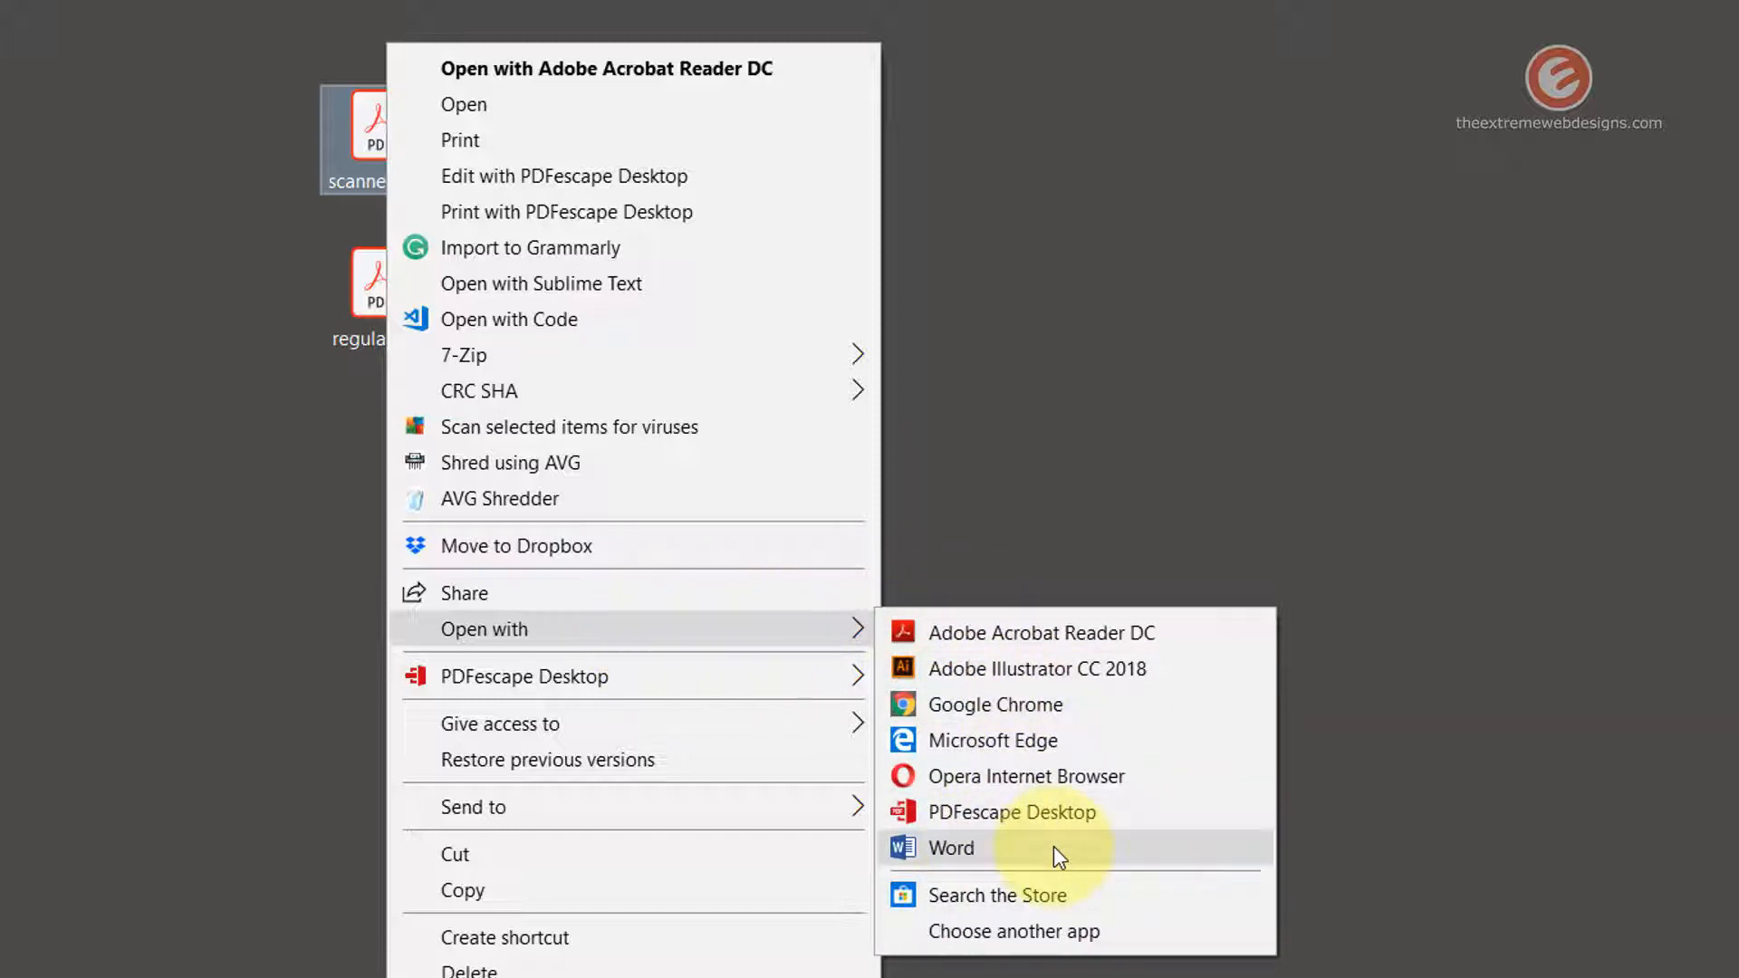
pyautogui.moveTo(1174, 851)
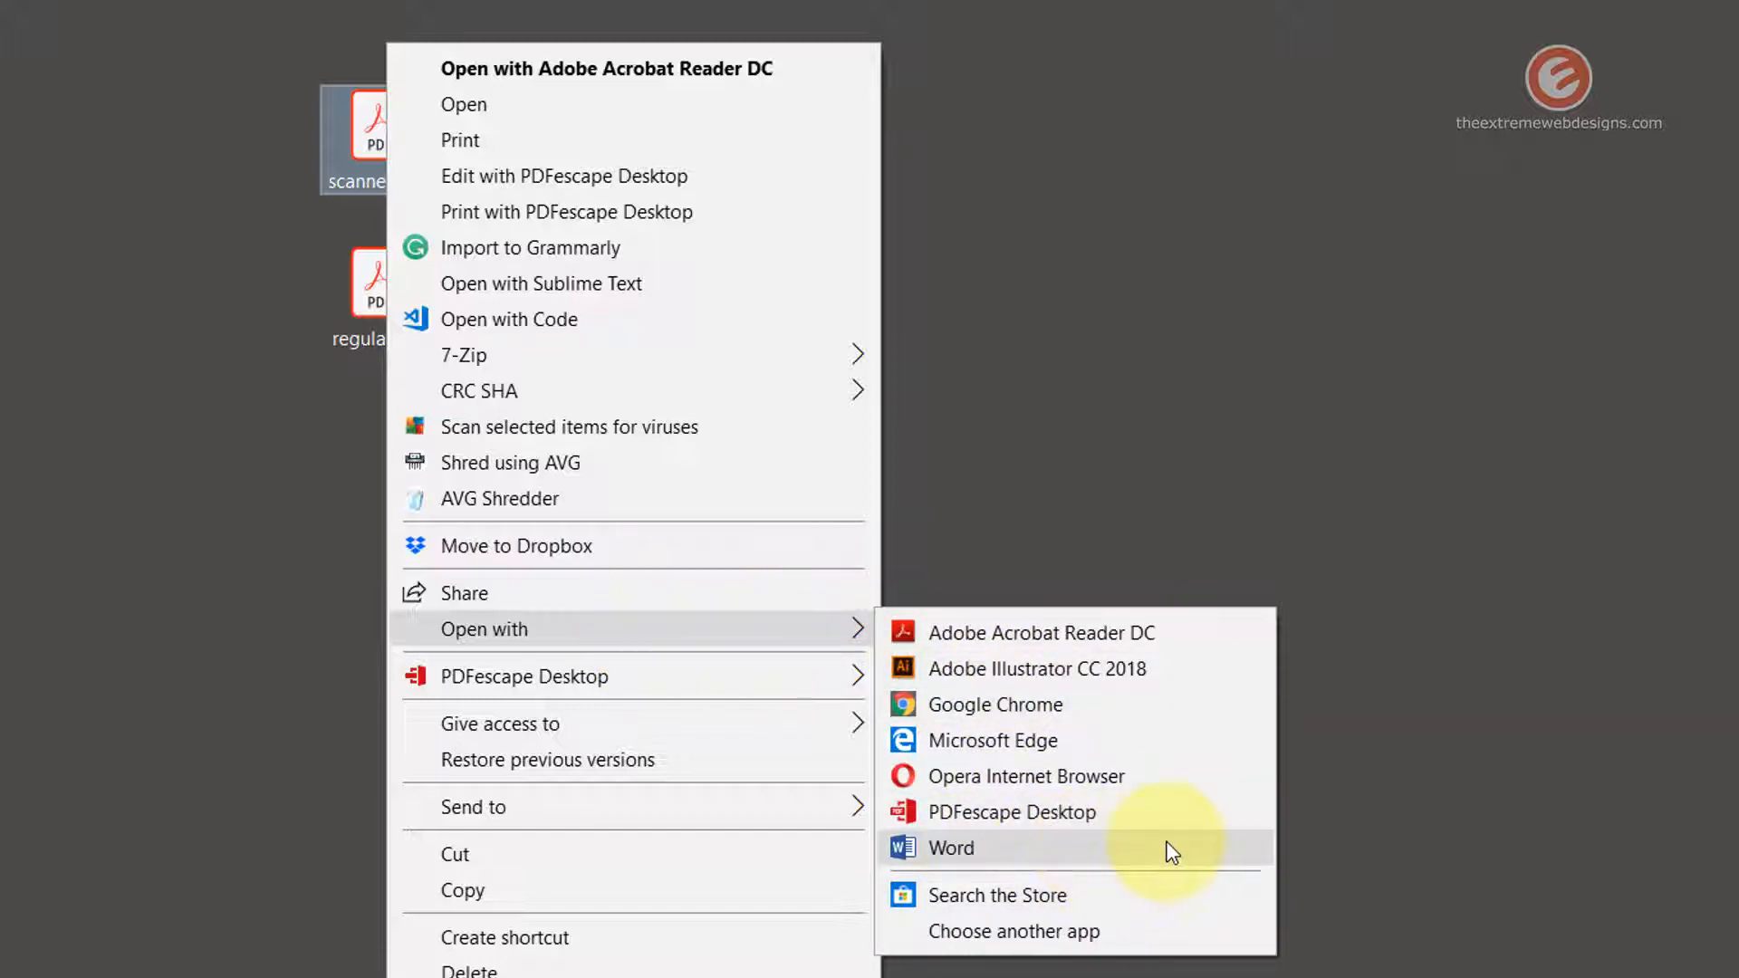
pyautogui.moveTo(1020, 895)
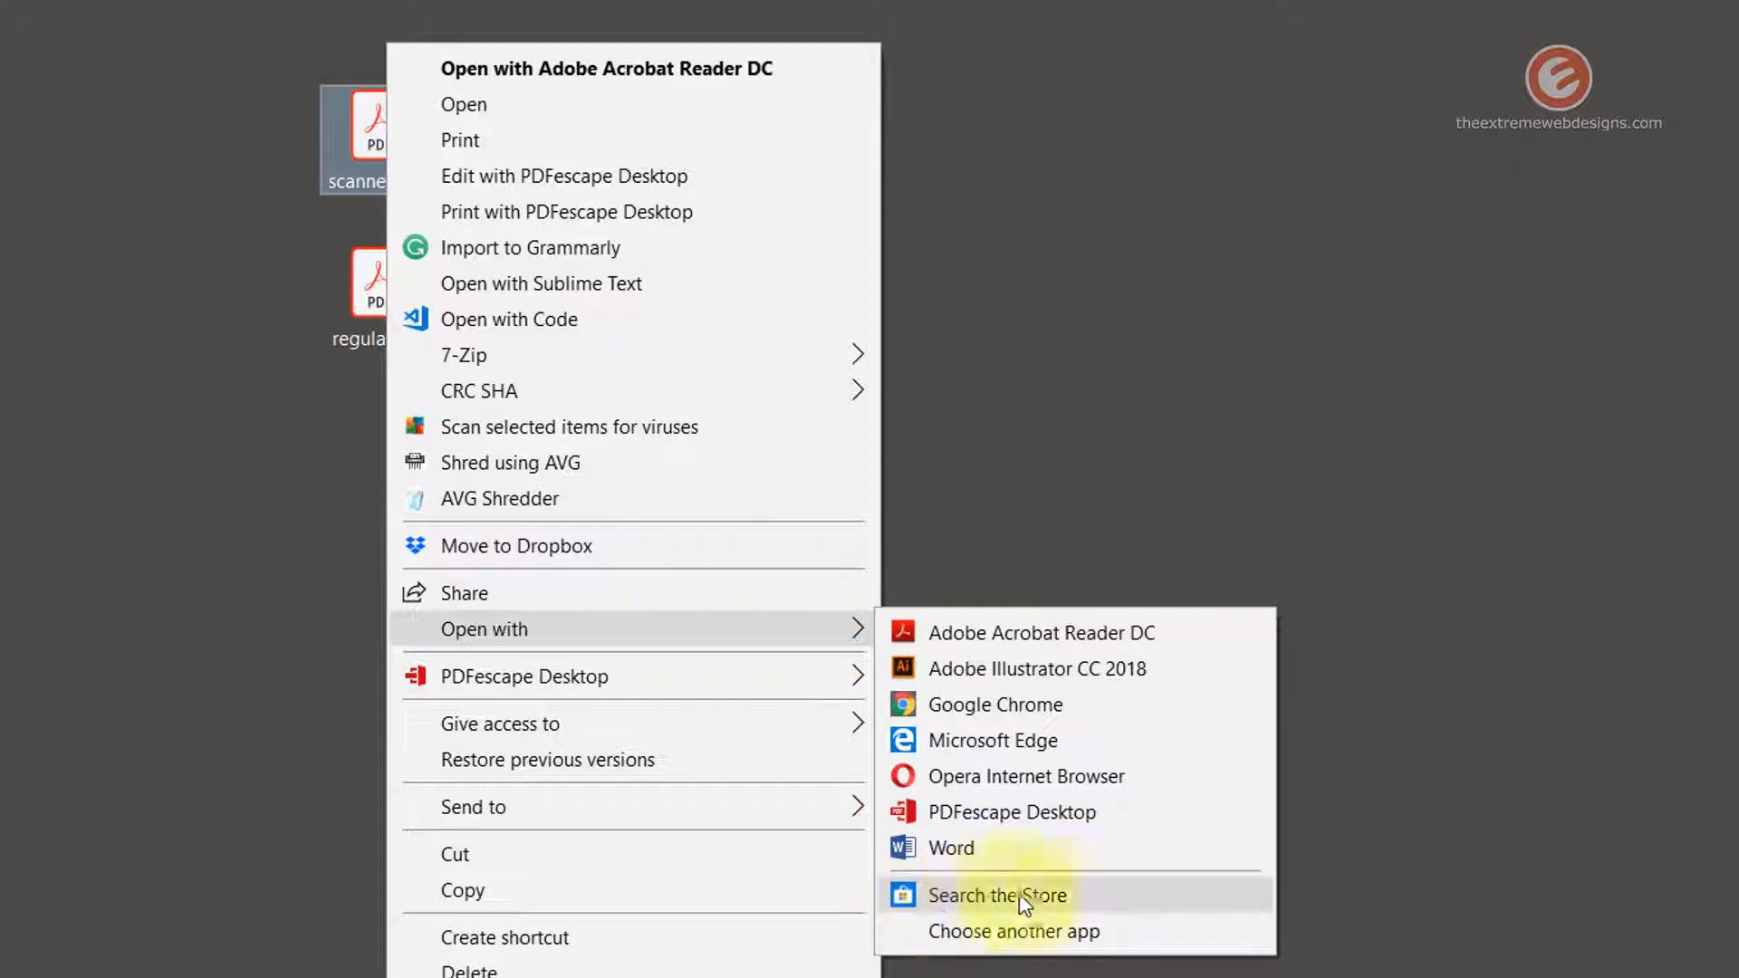
pyautogui.moveTo(1158, 942)
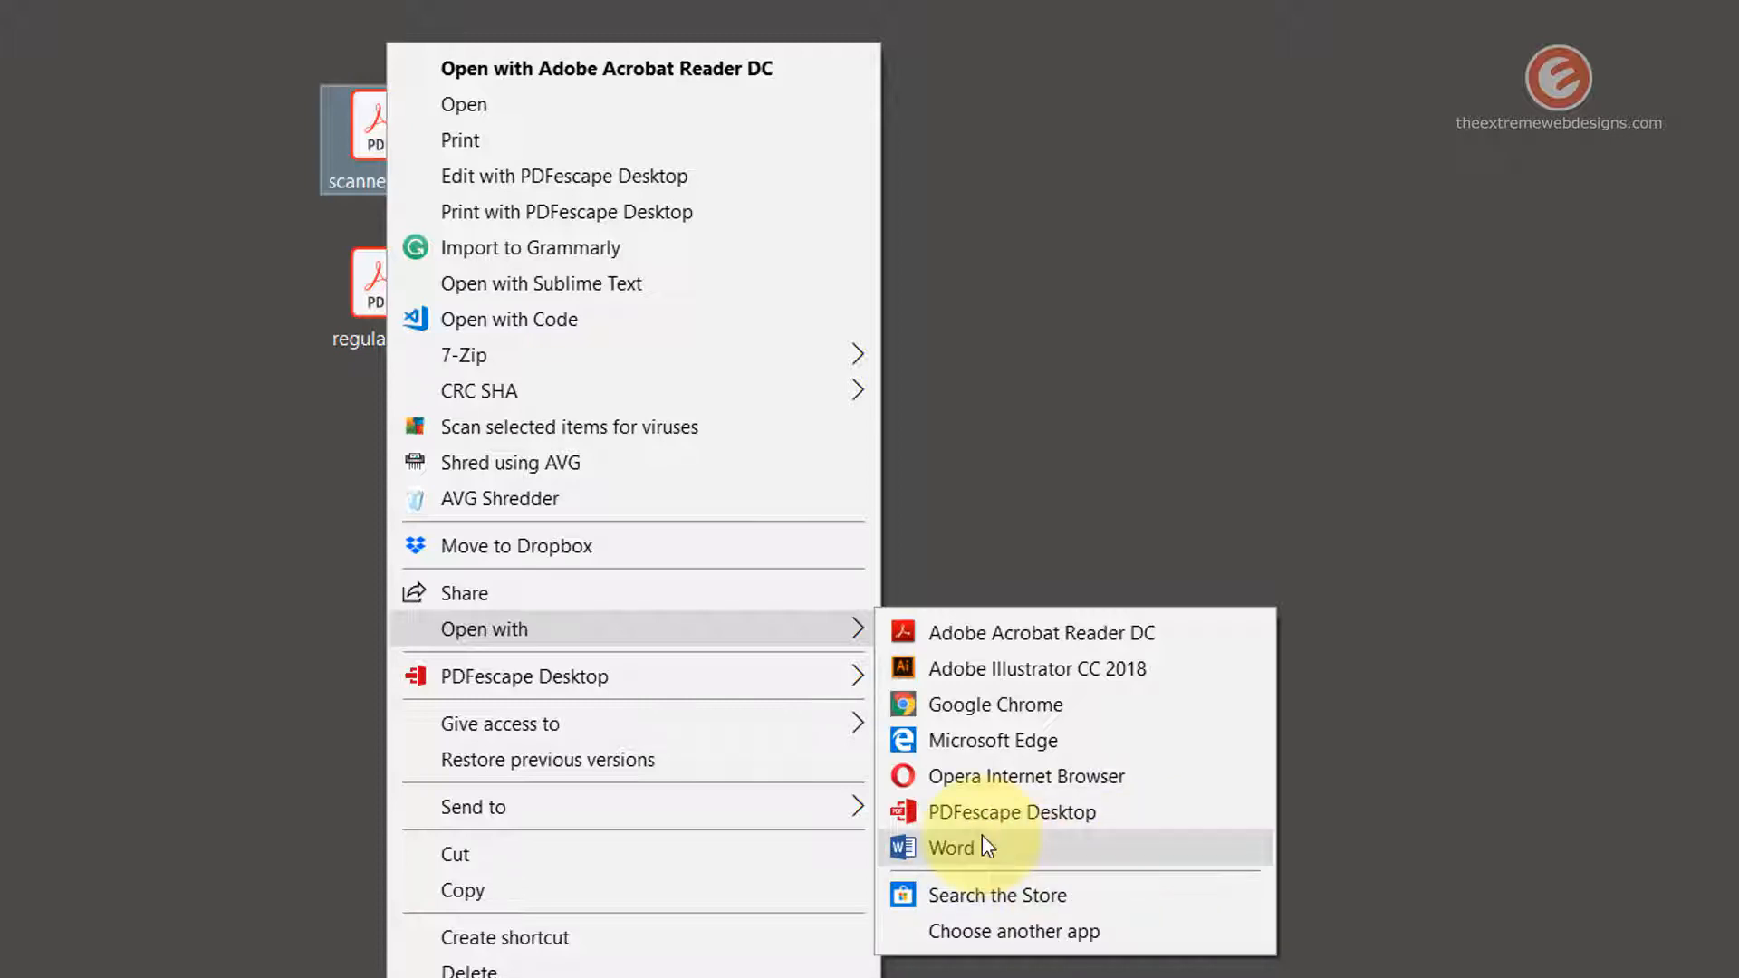
# Open scanned.pdf with Word via the Open with menu
pyautogui.click(950, 848)
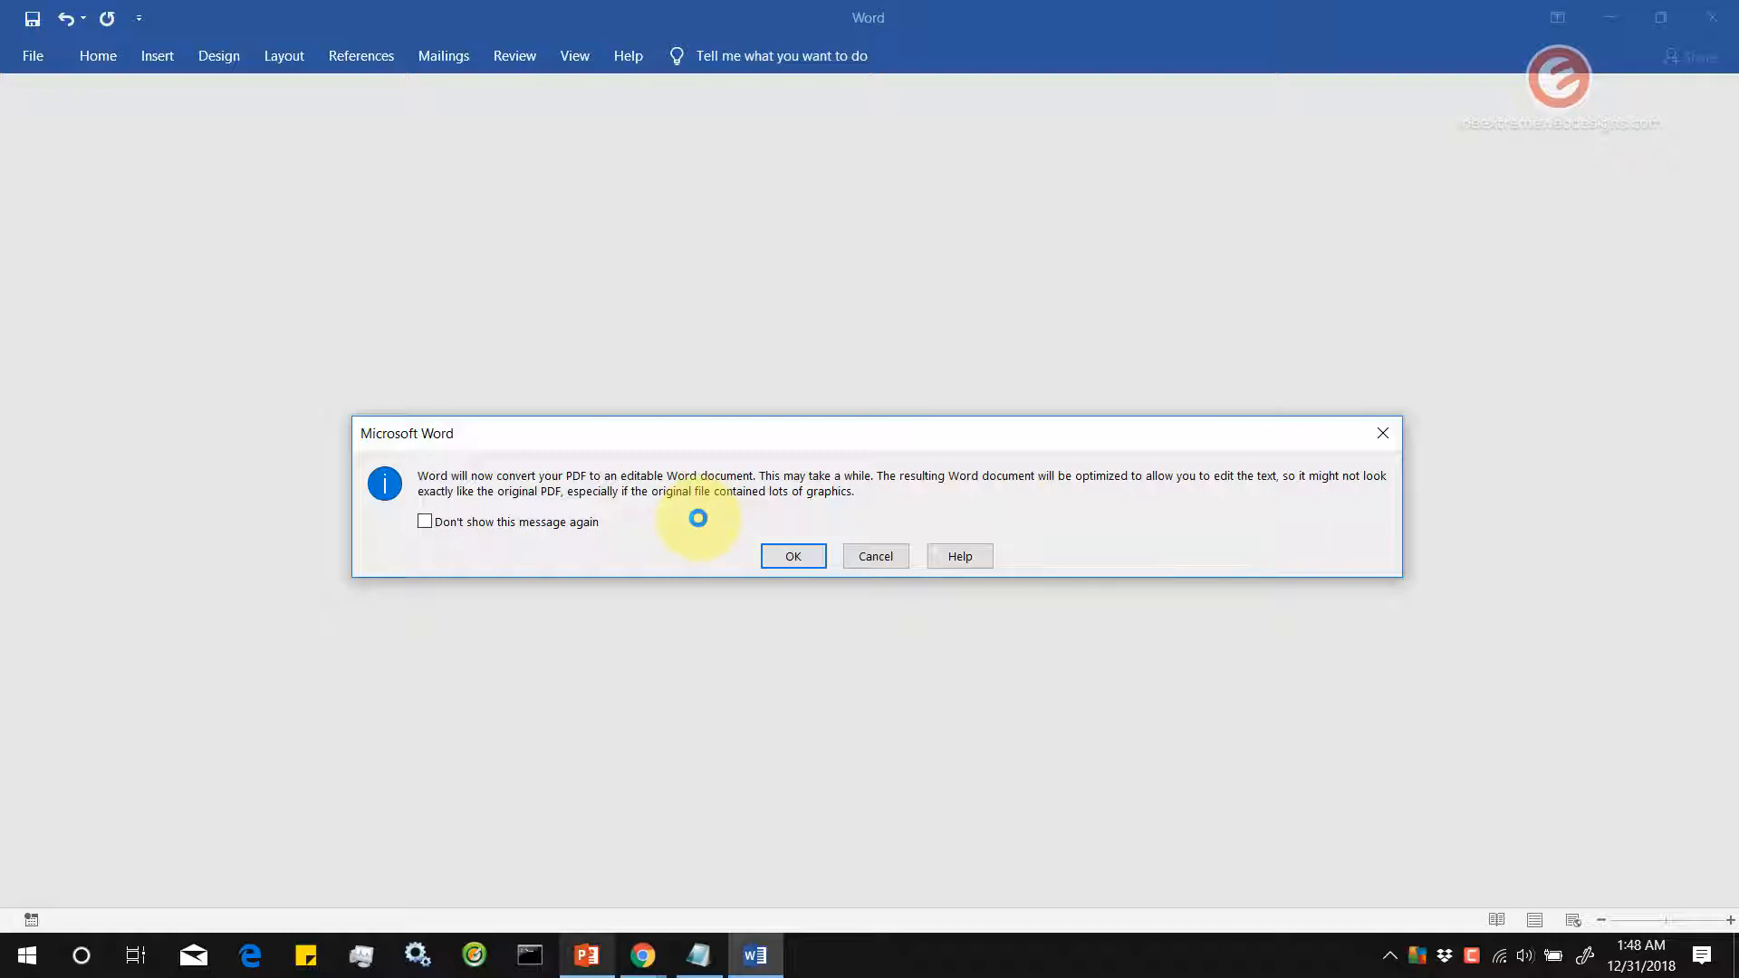
pyautogui.moveTo(431, 536)
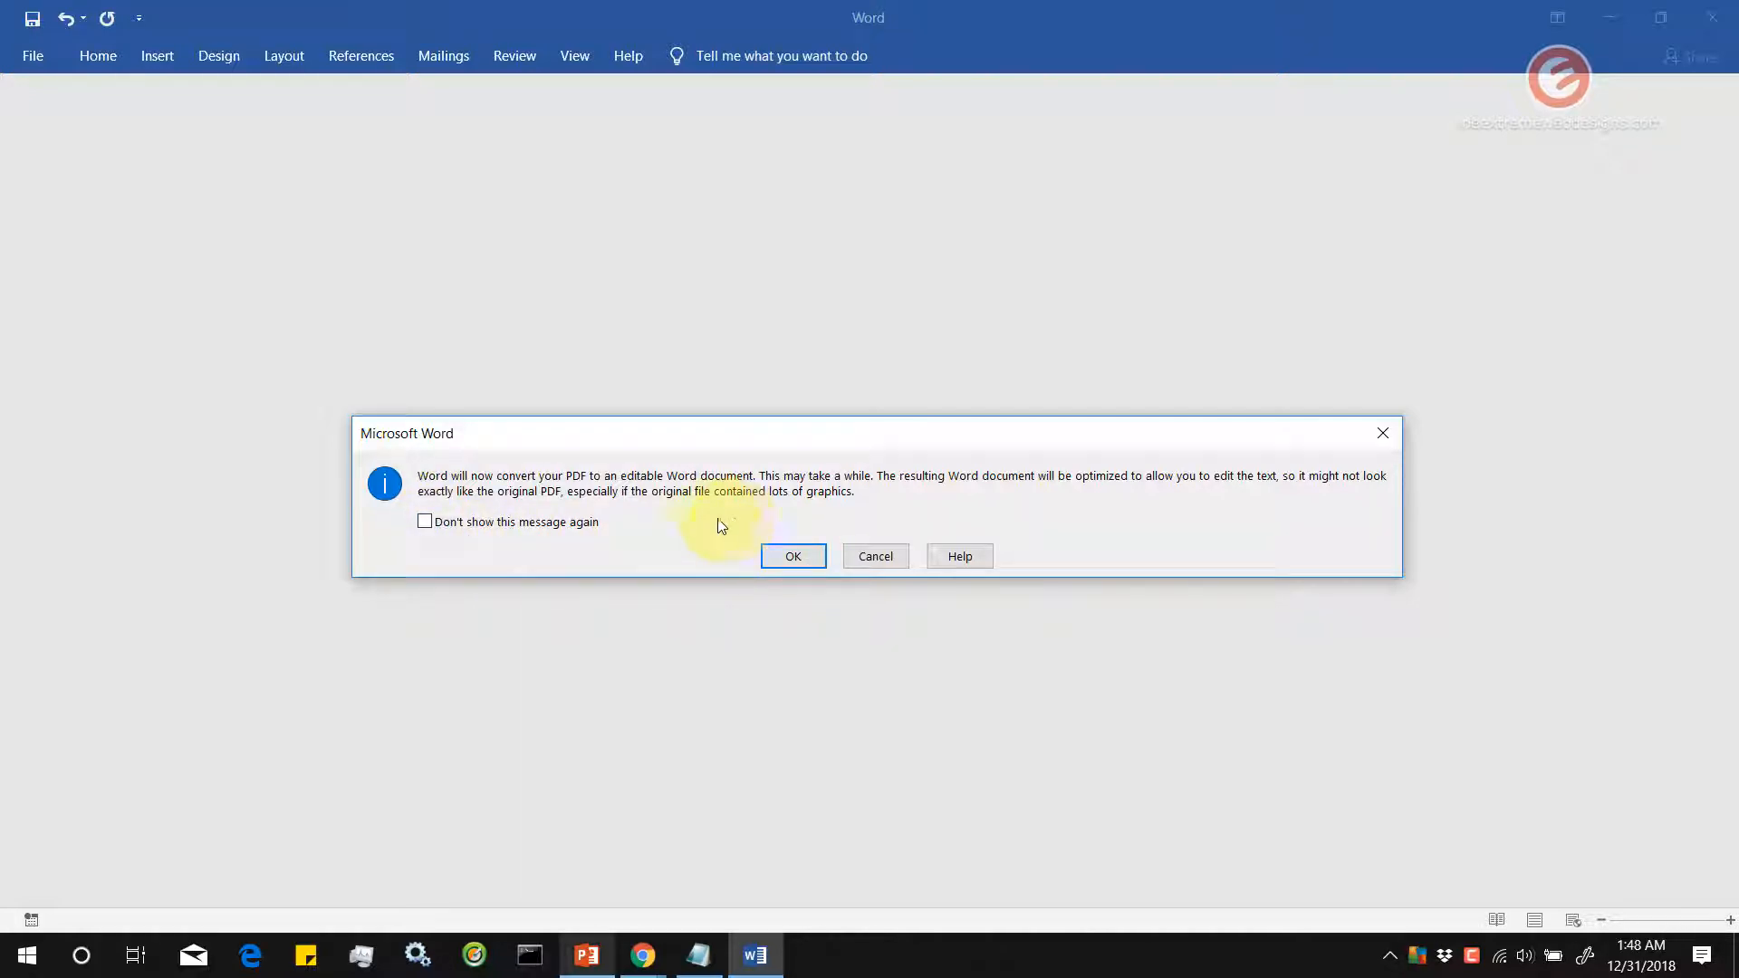
# Accept Word's PDF-to-editable conversion and dismiss the unsupported-features warning
pyautogui.click(794, 556)
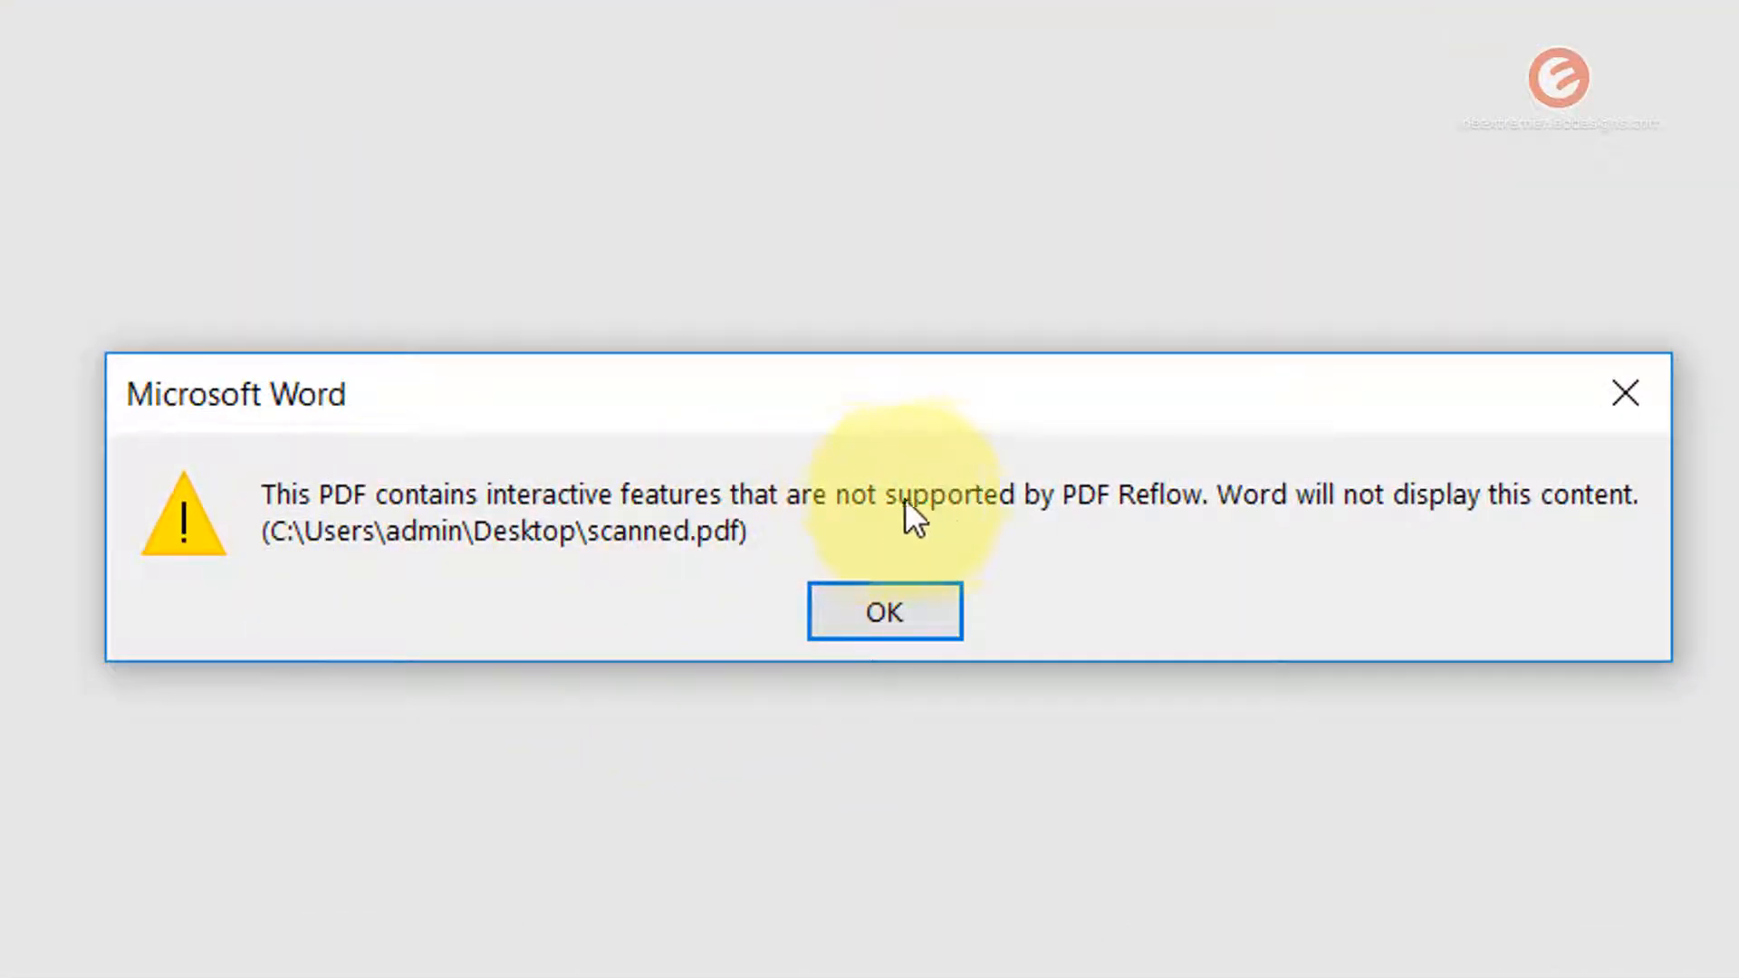
pyautogui.moveTo(1181, 538)
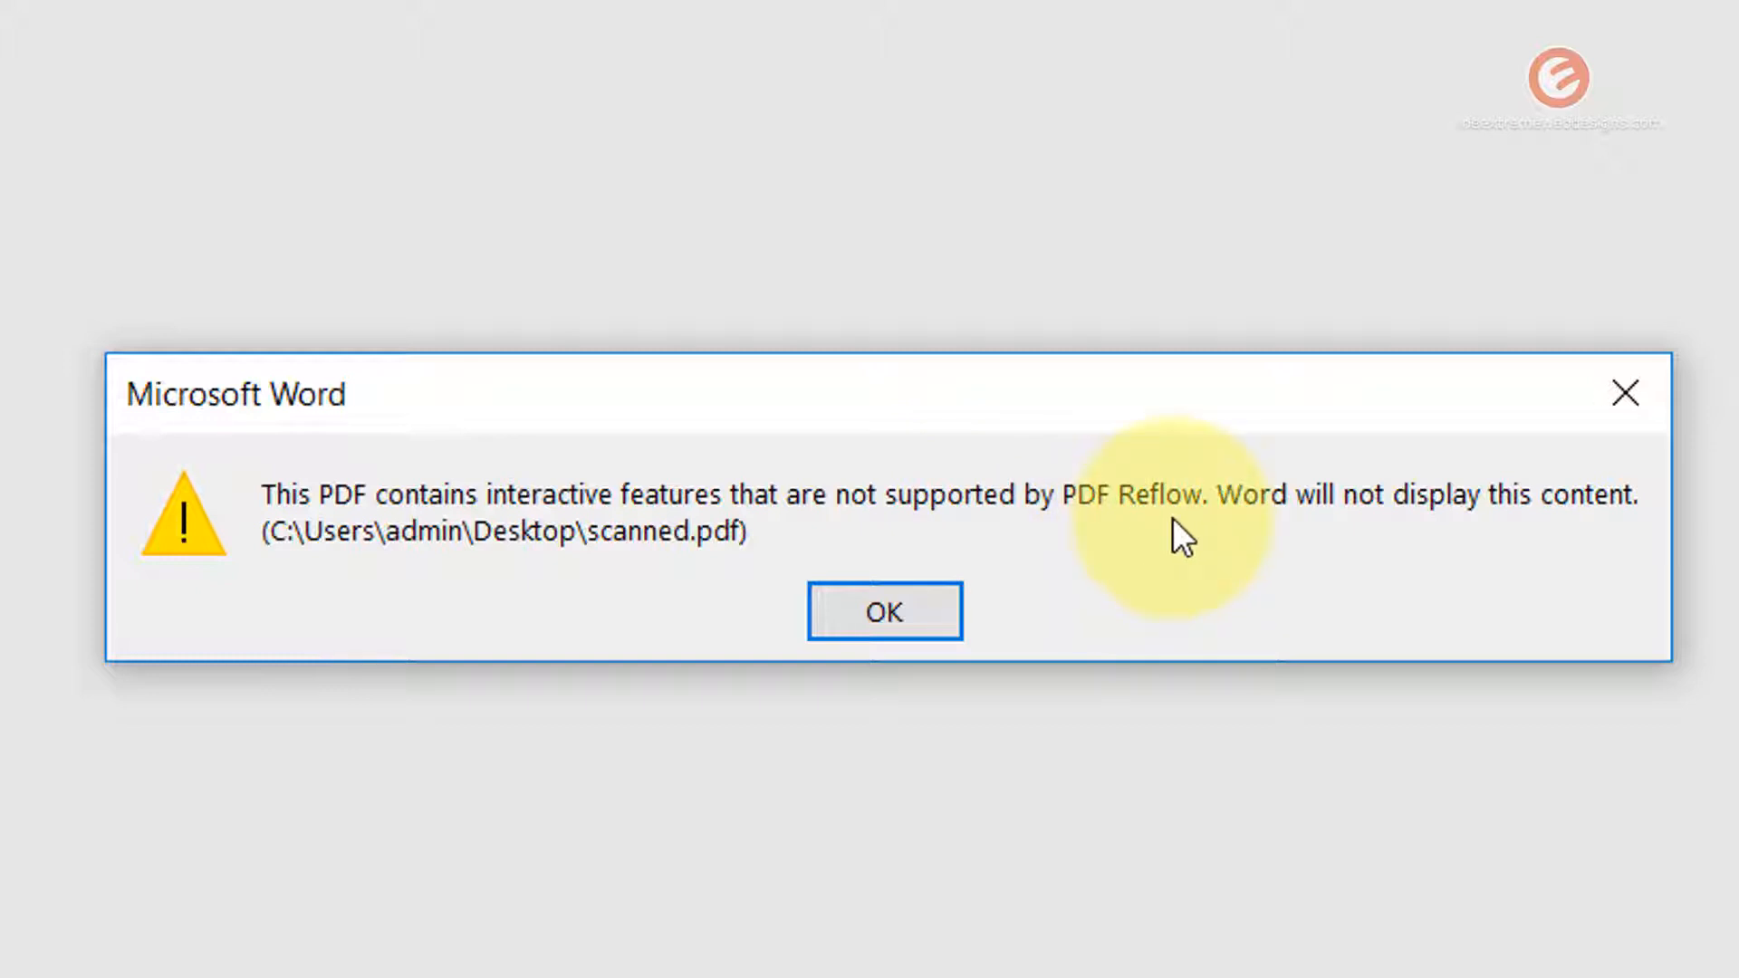
pyautogui.moveTo(1521, 538)
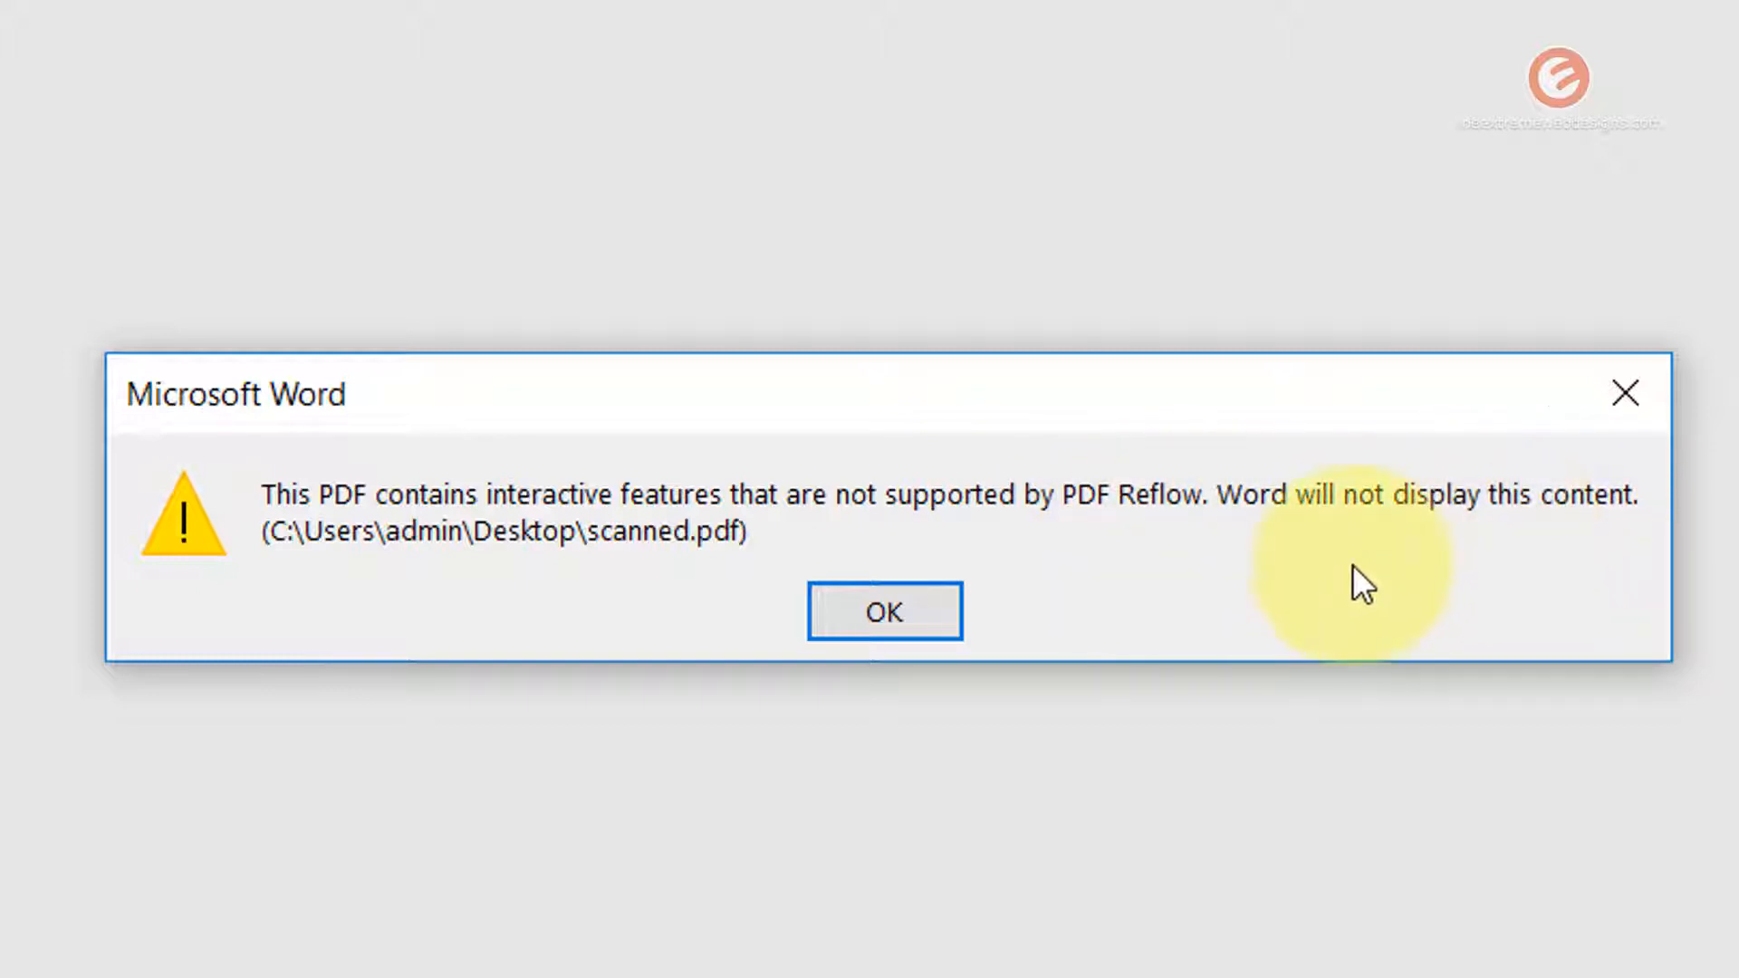
pyautogui.click(883, 611)
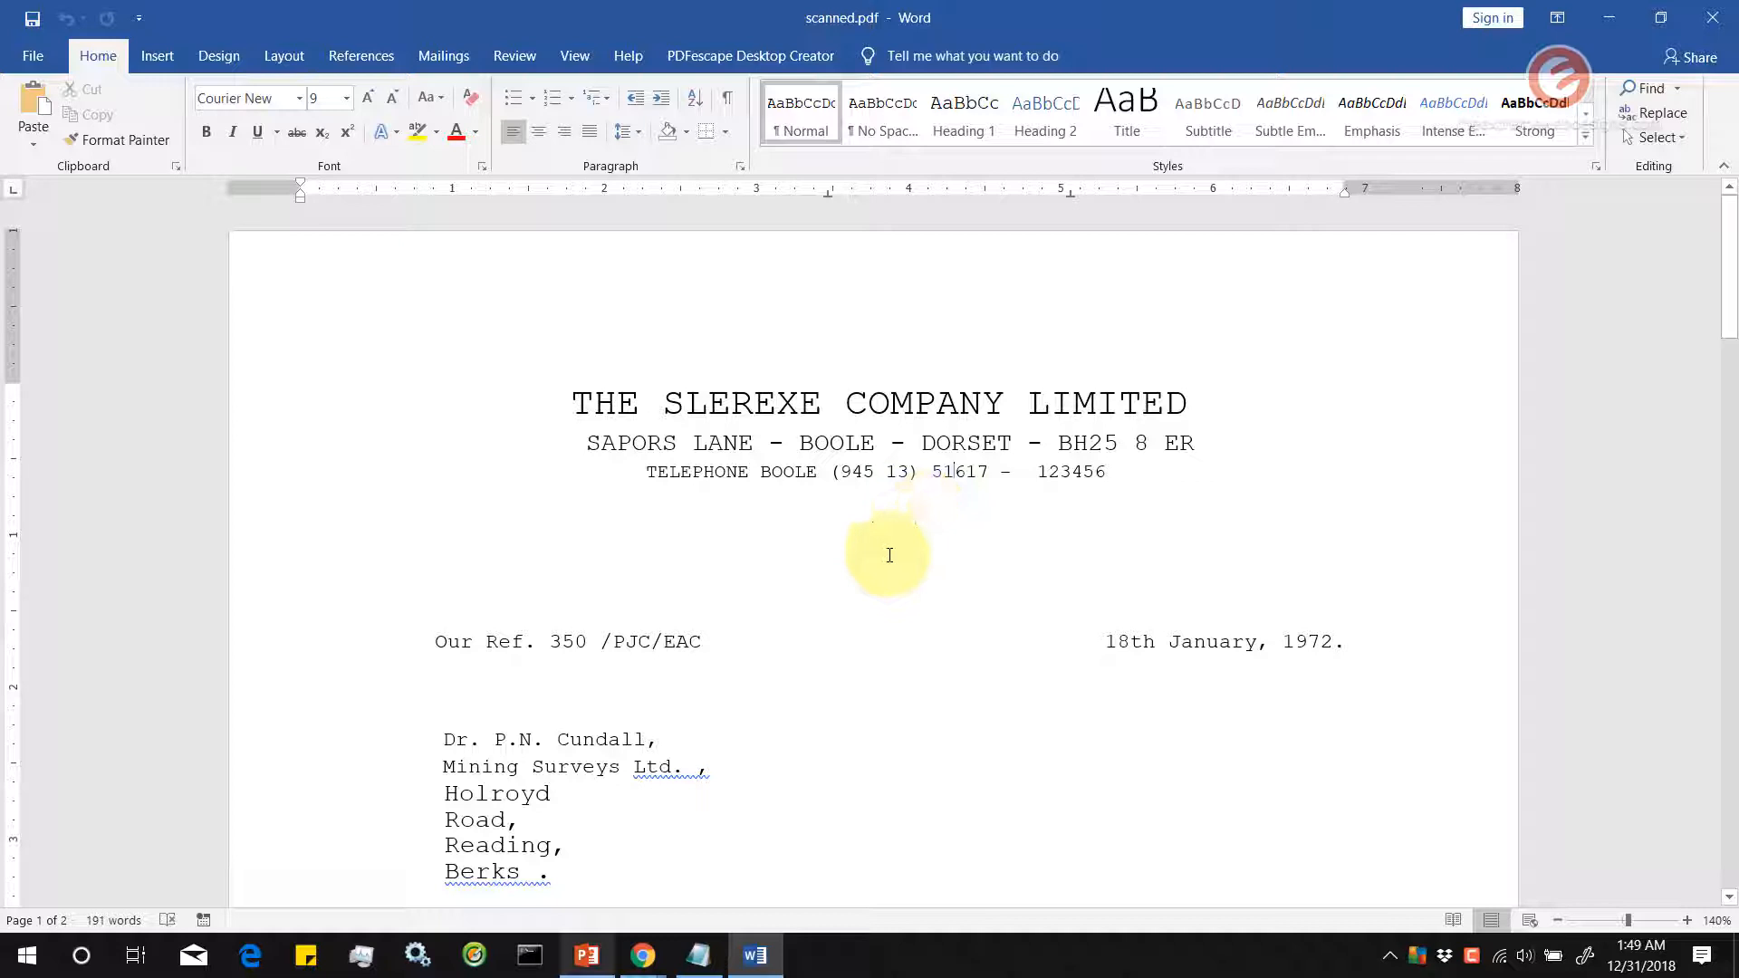
# Insert "This is a test." before "Permit me to introduce you" in the first paragraph
pyautogui.scroll(-3)
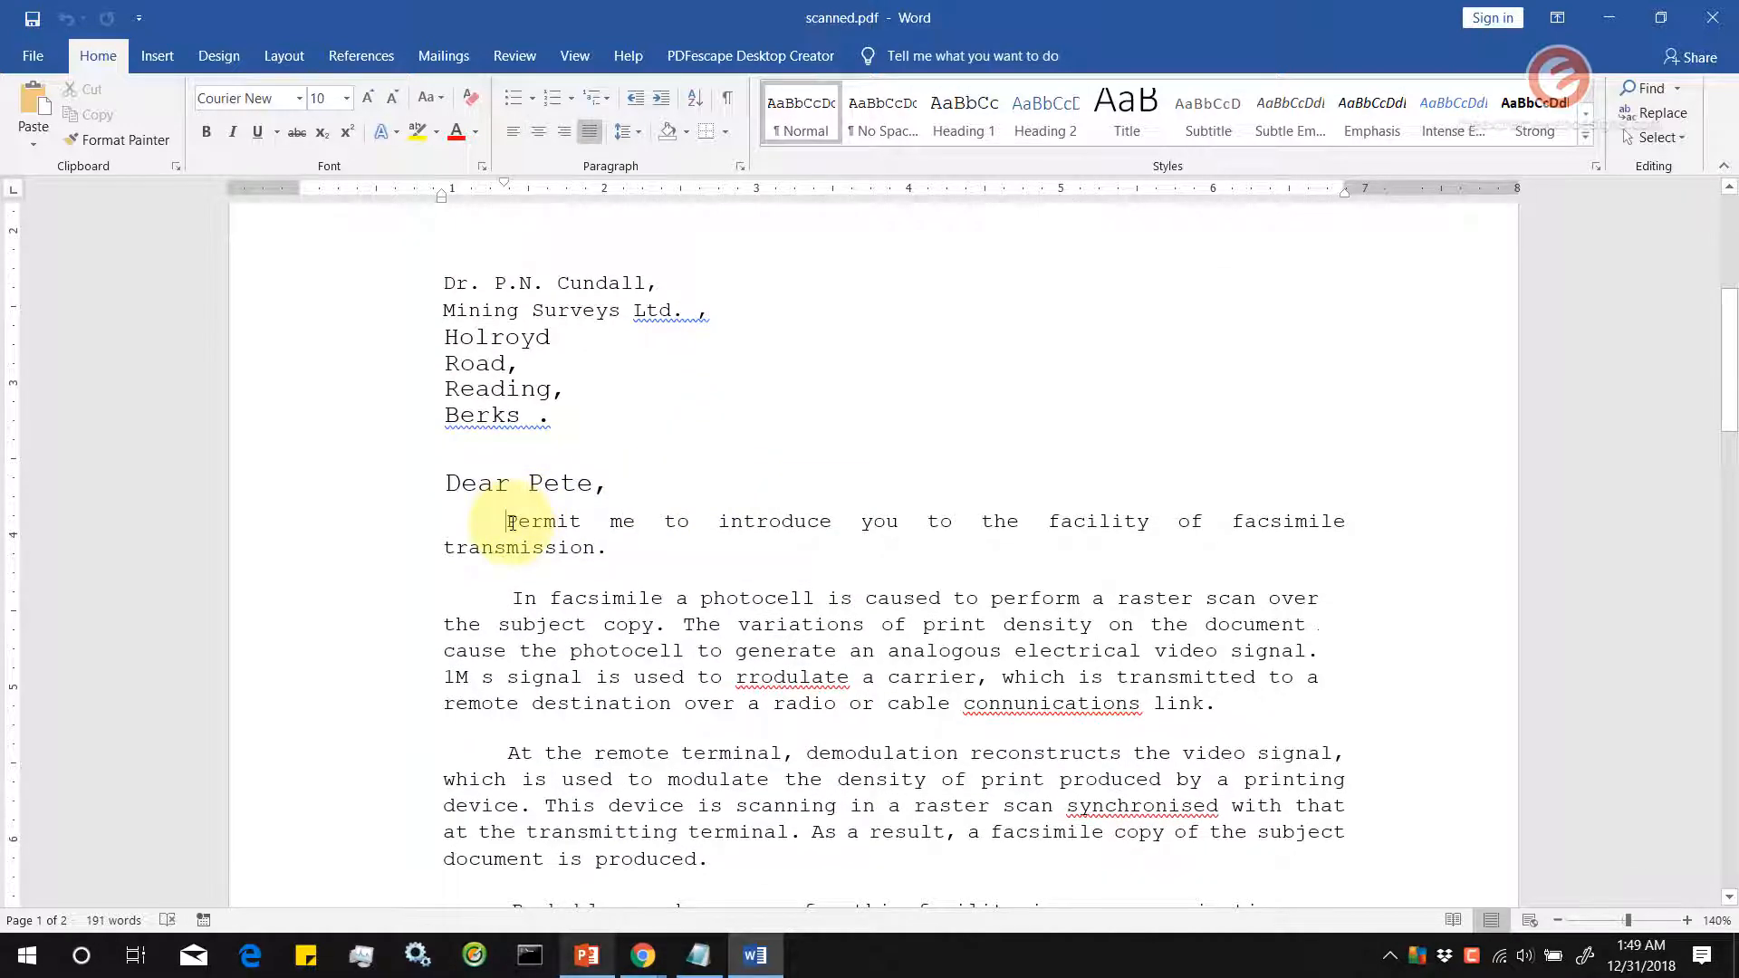
pyautogui.write('This is a')
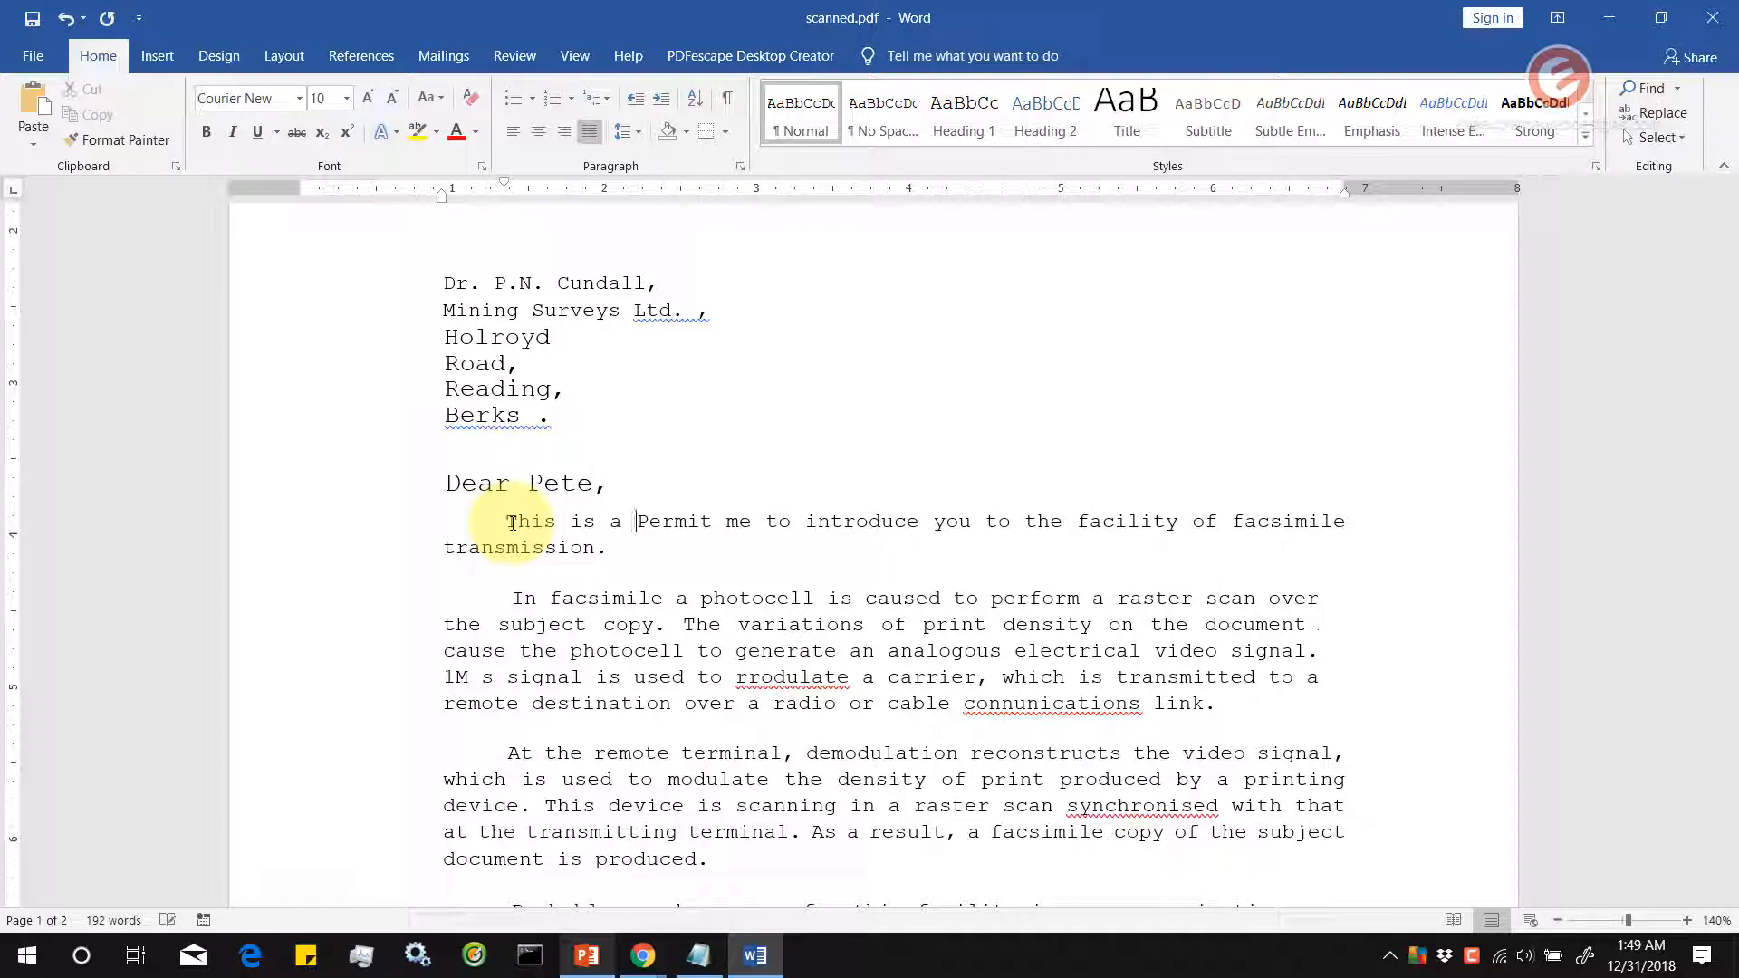
pyautogui.write('test.')
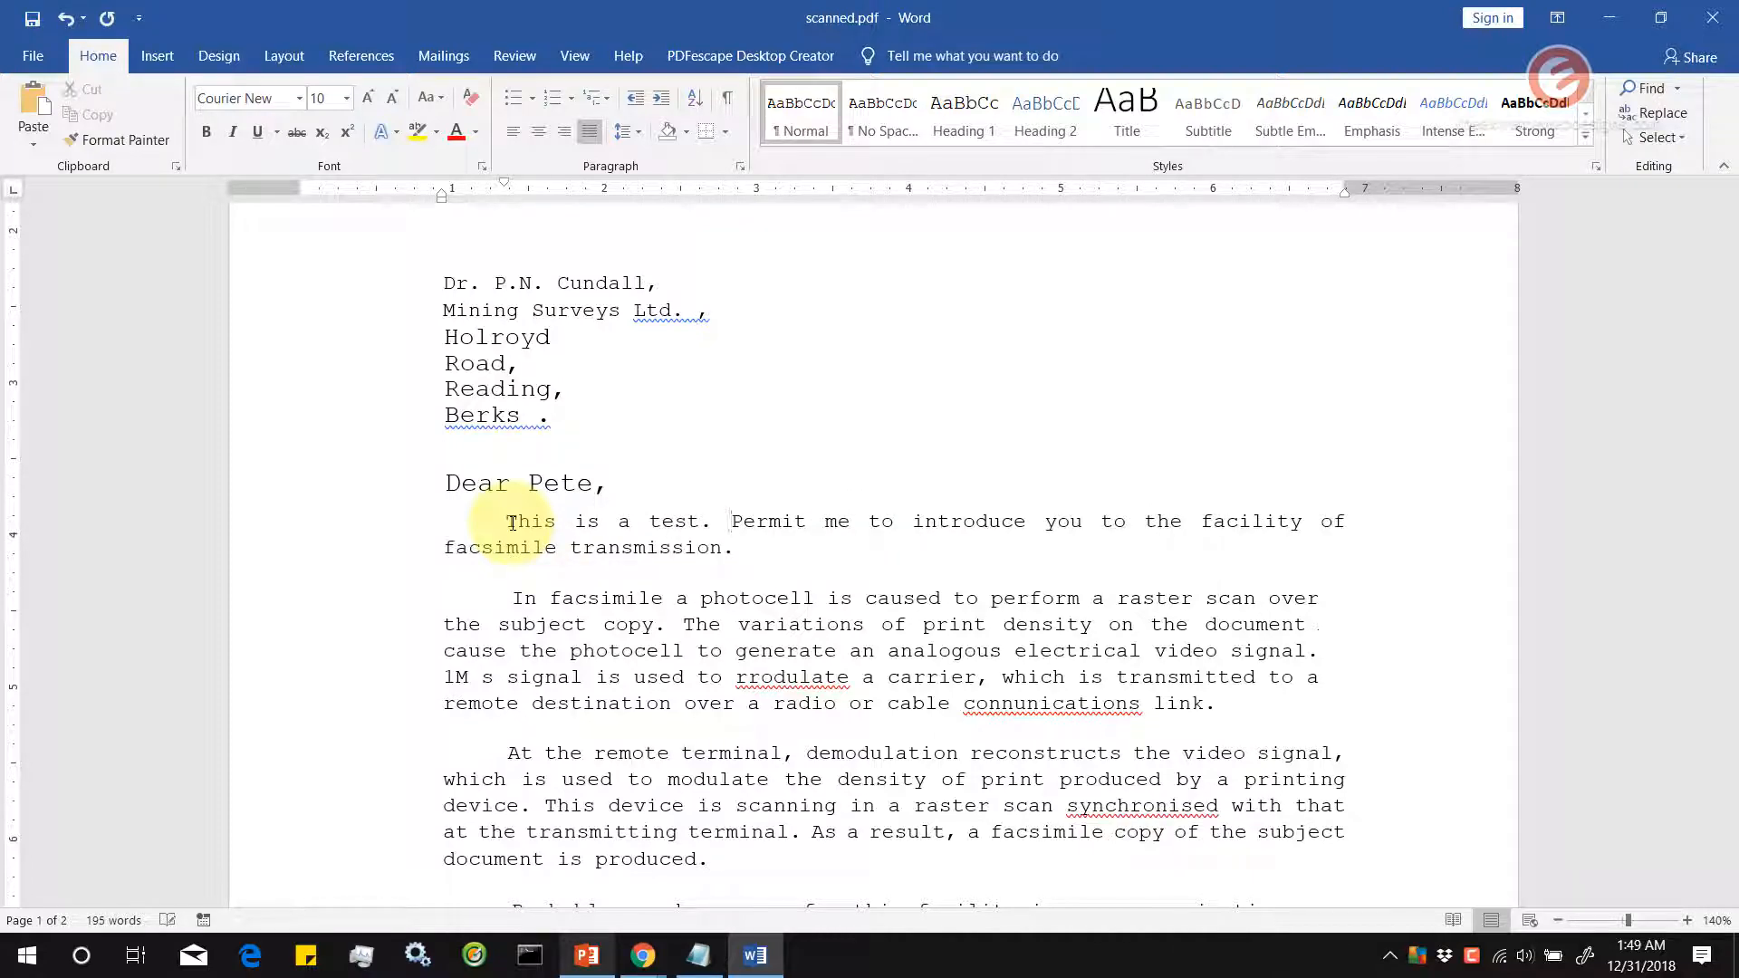
pyautogui.scroll(-3)
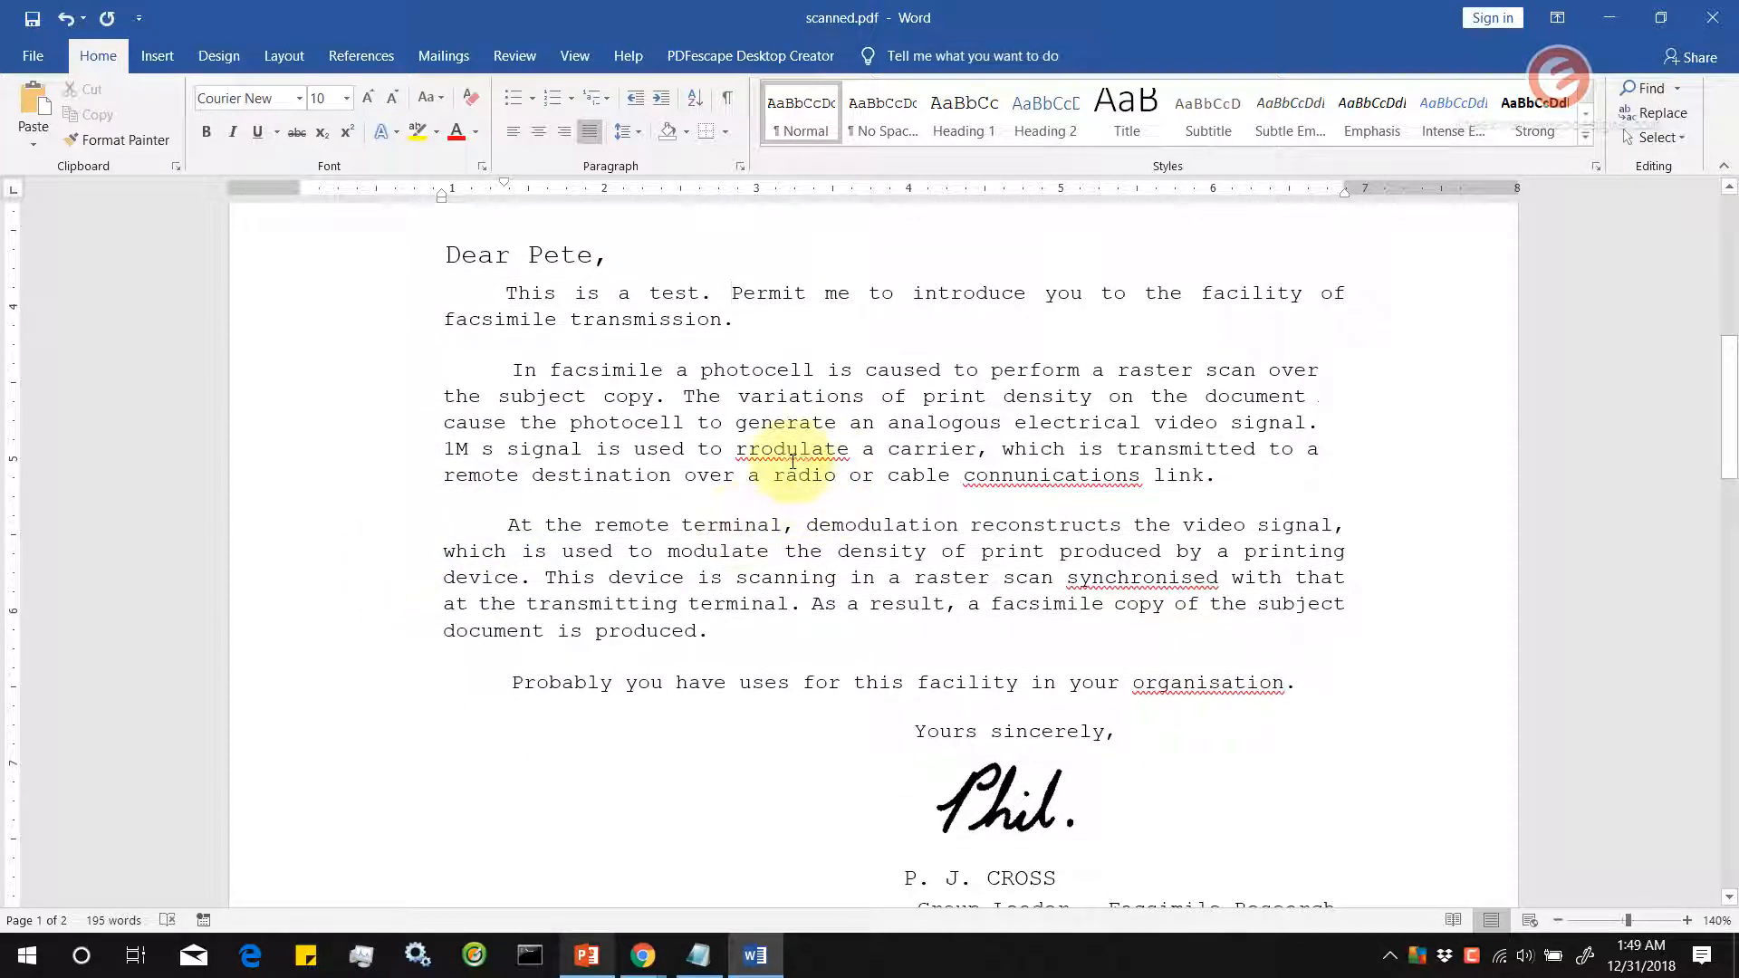
pyautogui.click(729, 294)
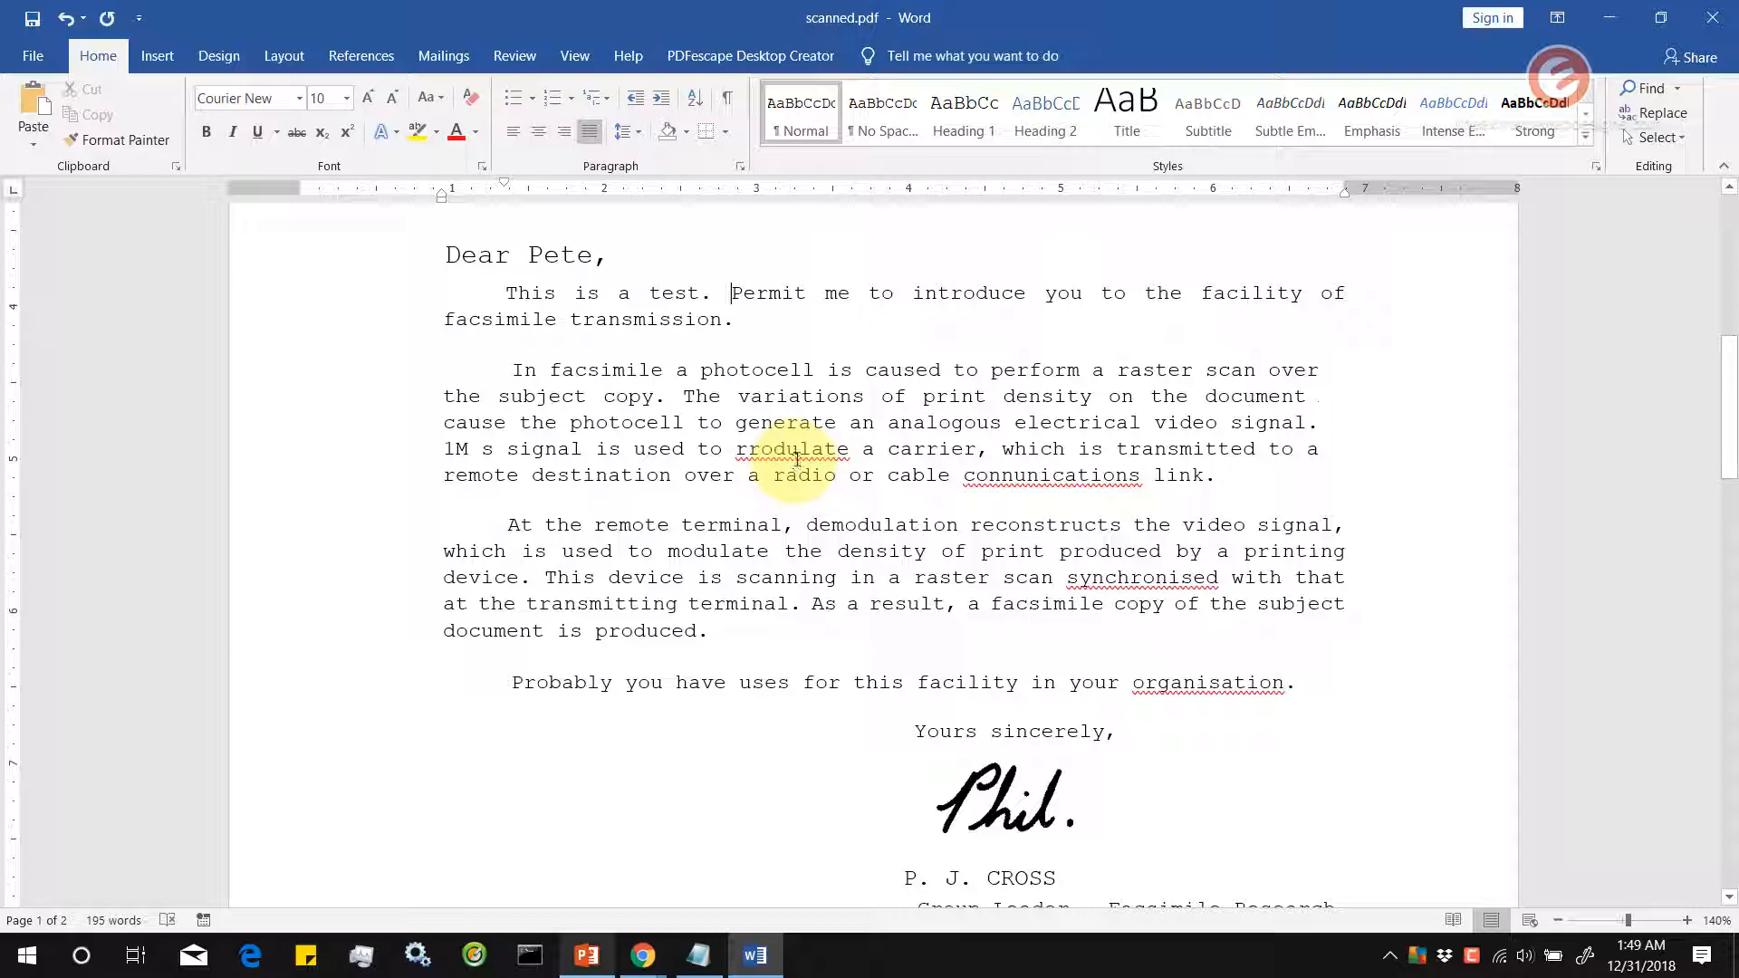
pyautogui.scroll(-3)
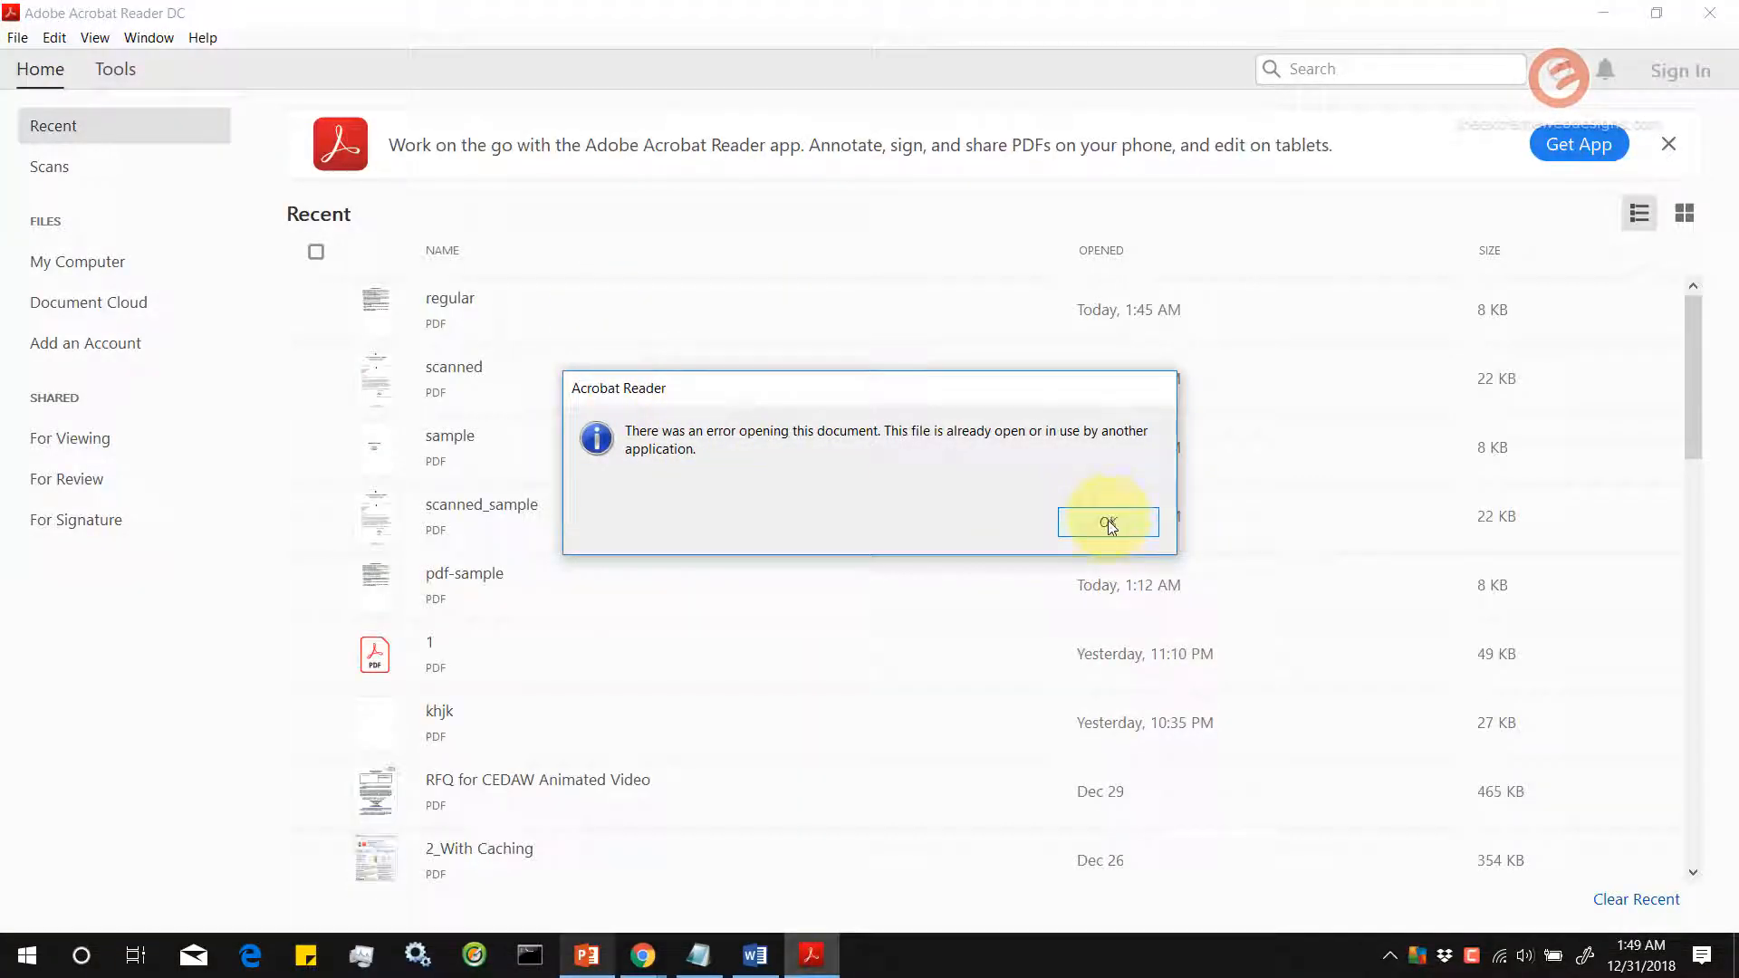
# Dismiss the file-in-use error and open scanned - Copy.pdf with its sticky note collapsed
pyautogui.click(1107, 521)
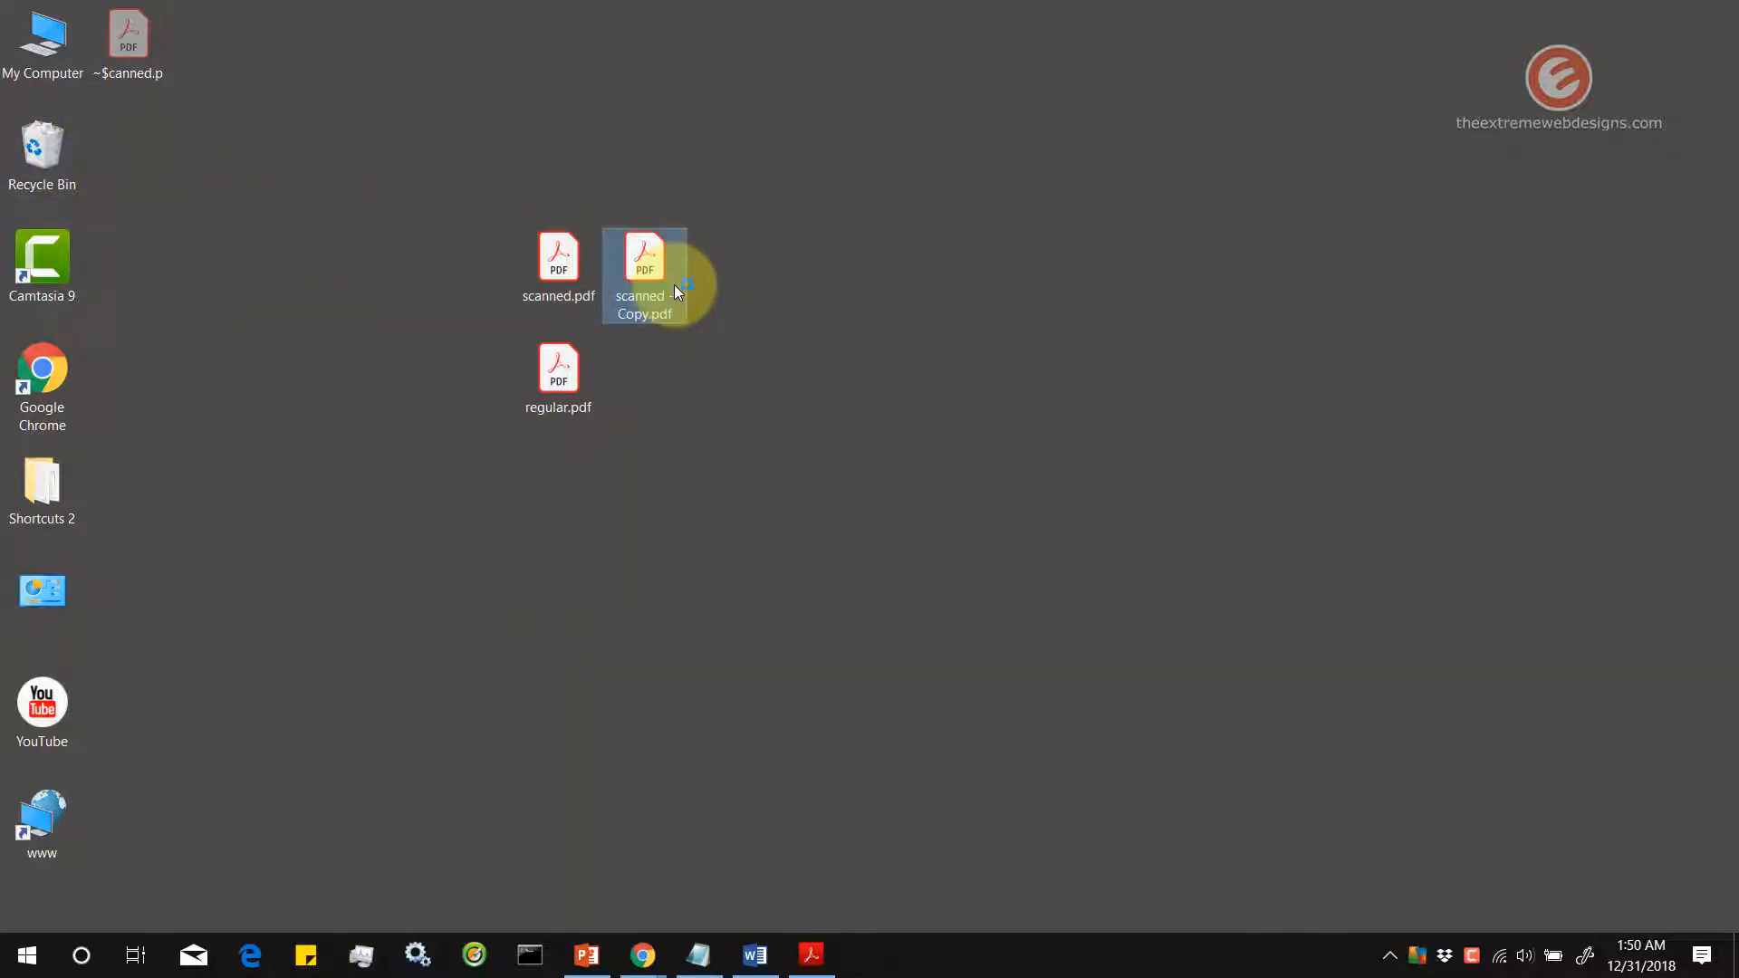
pyautogui.doubleClick(643, 259)
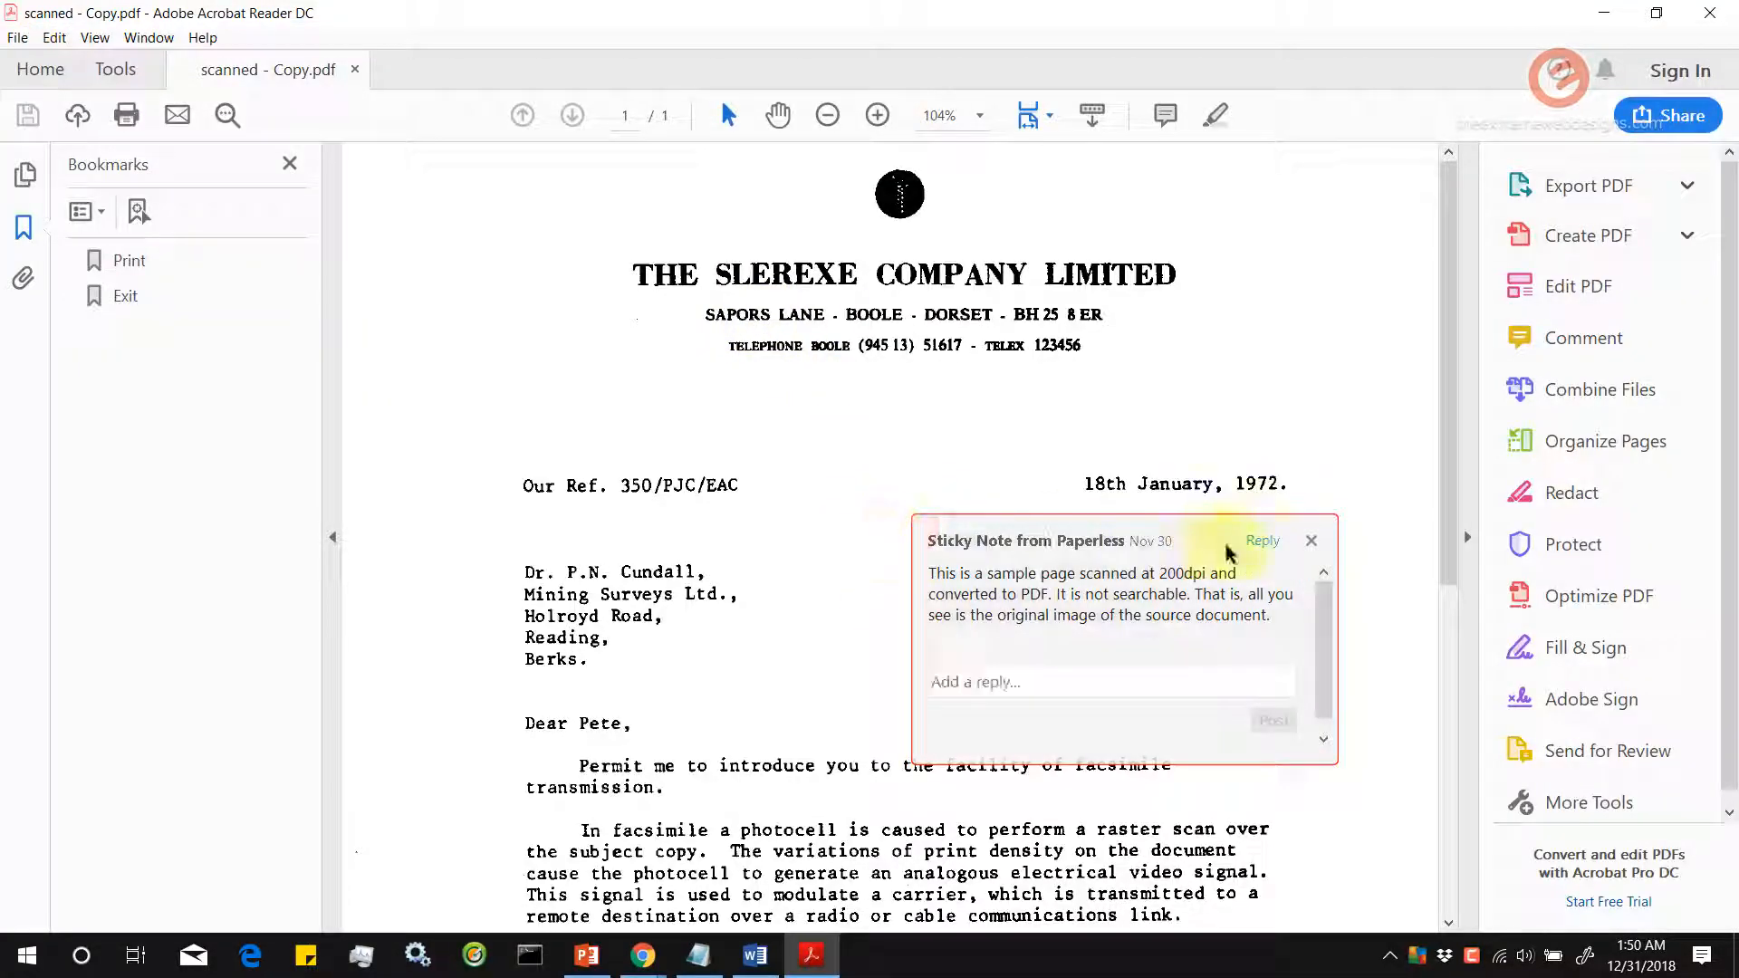
pyautogui.click(1311, 541)
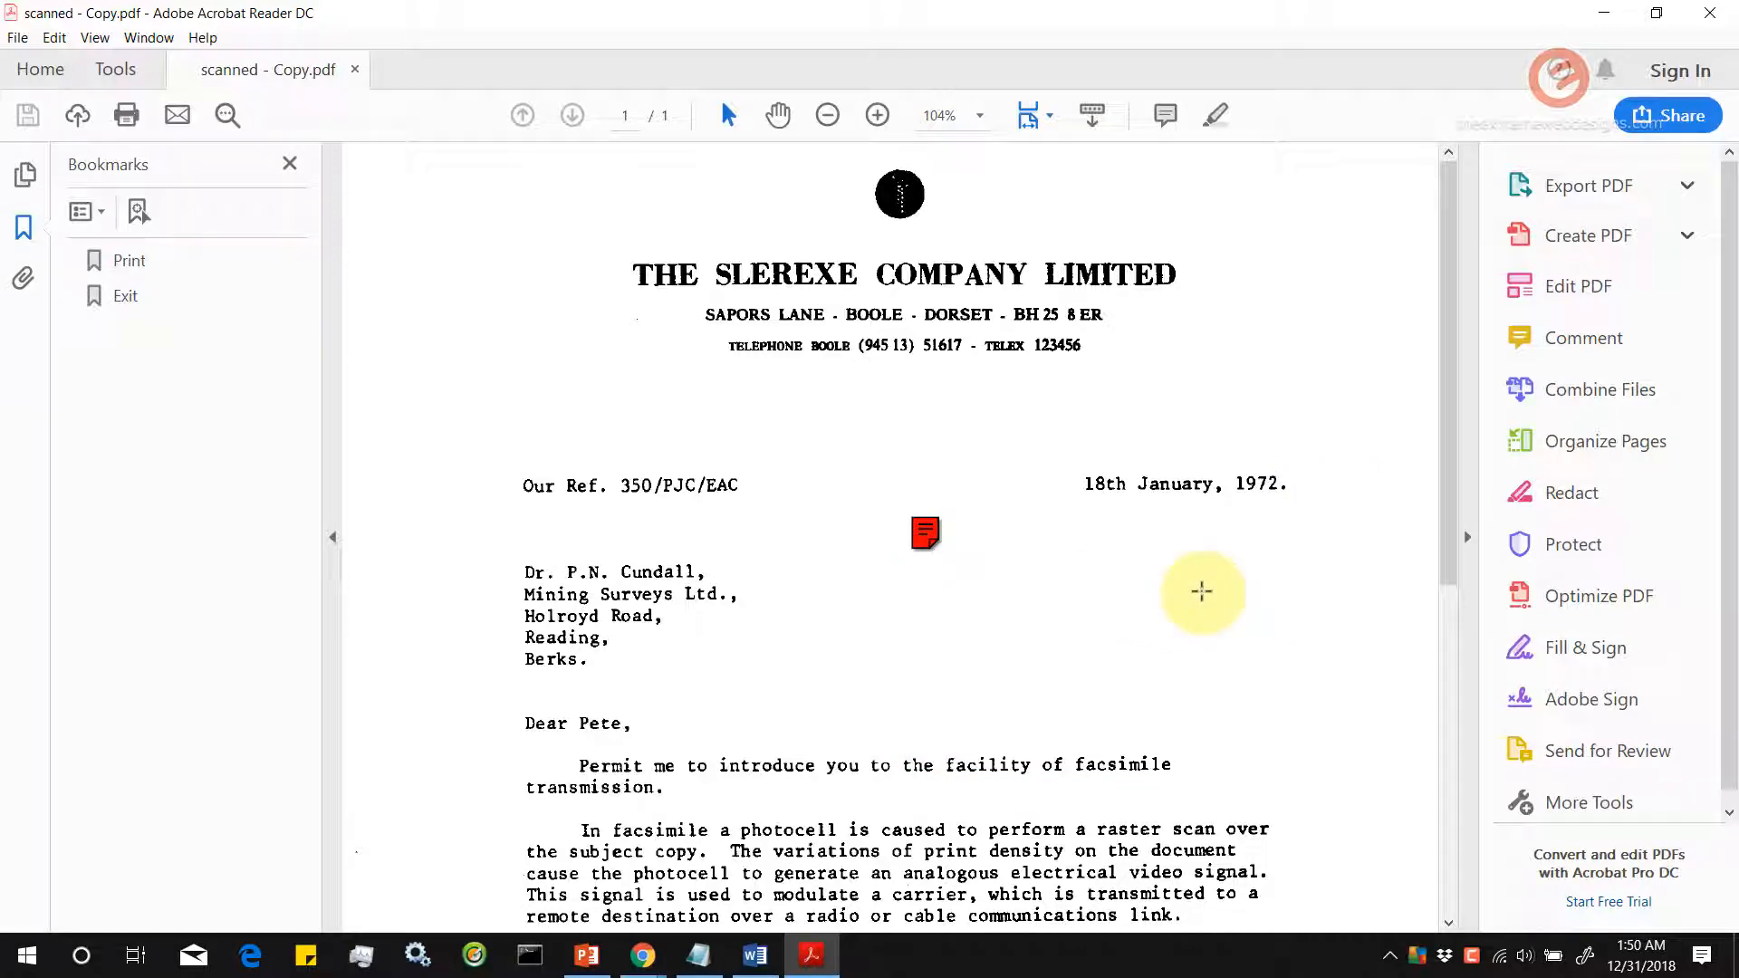
pyautogui.moveTo(935, 663)
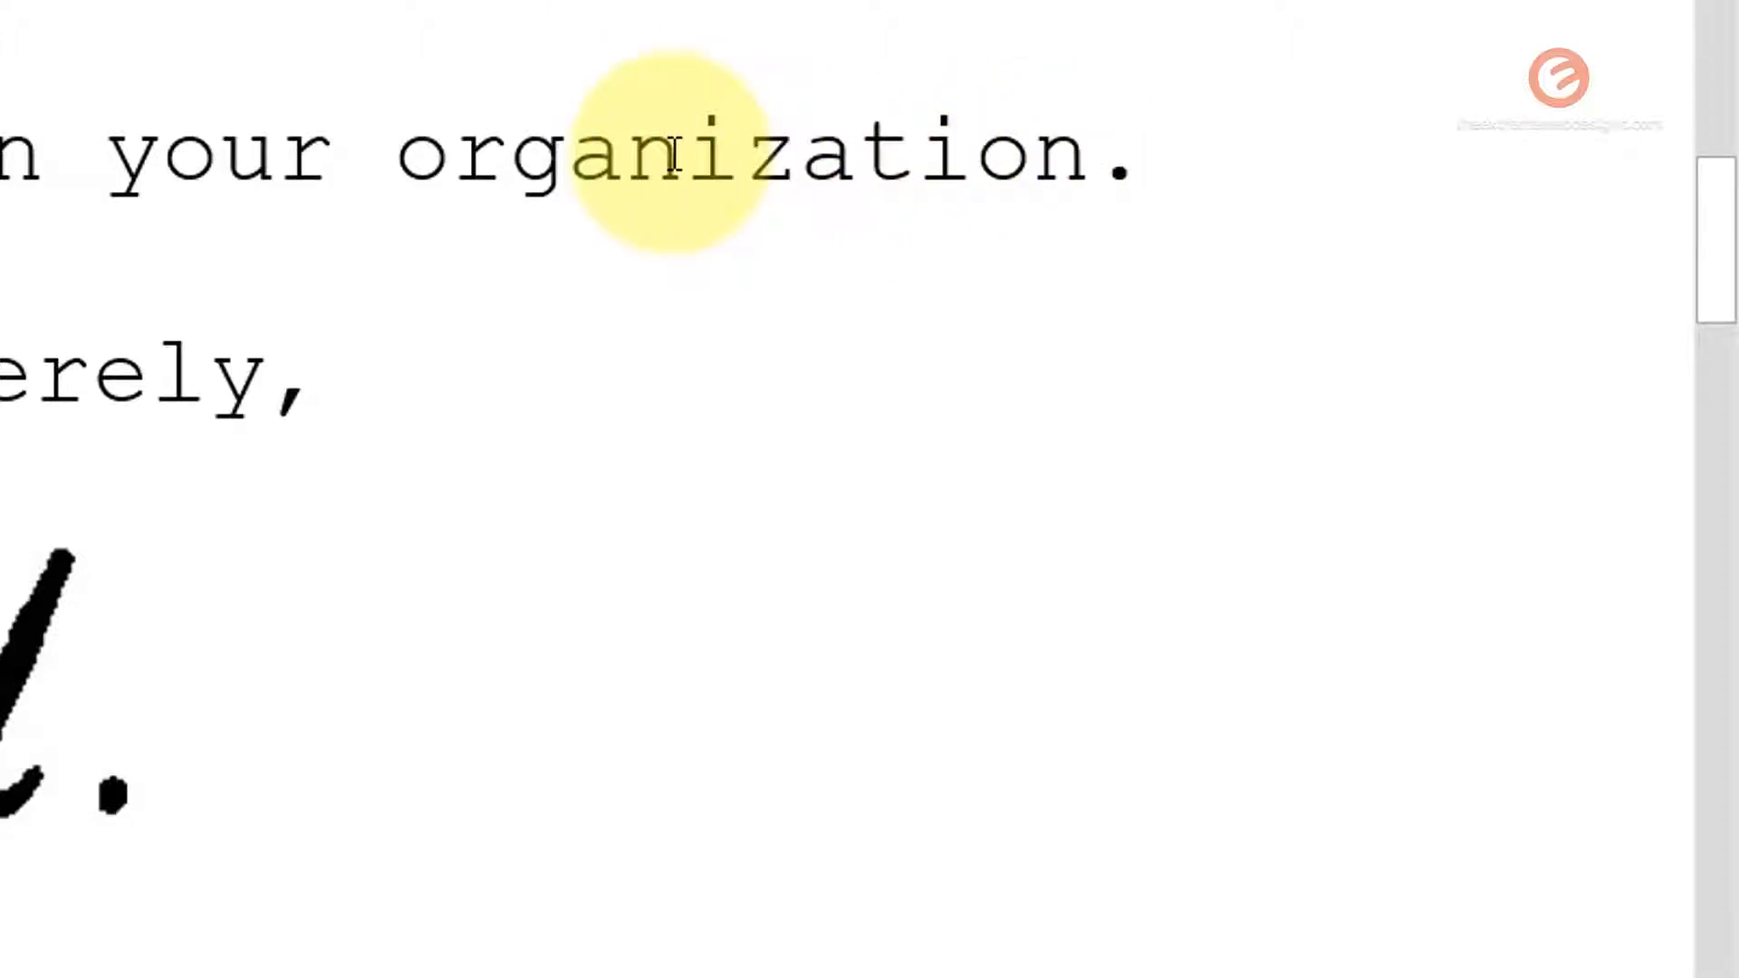
# Zoom out, compare with the PDF, and add "Test" after LIMITED in the company heading
pyautogui.scroll(-3)
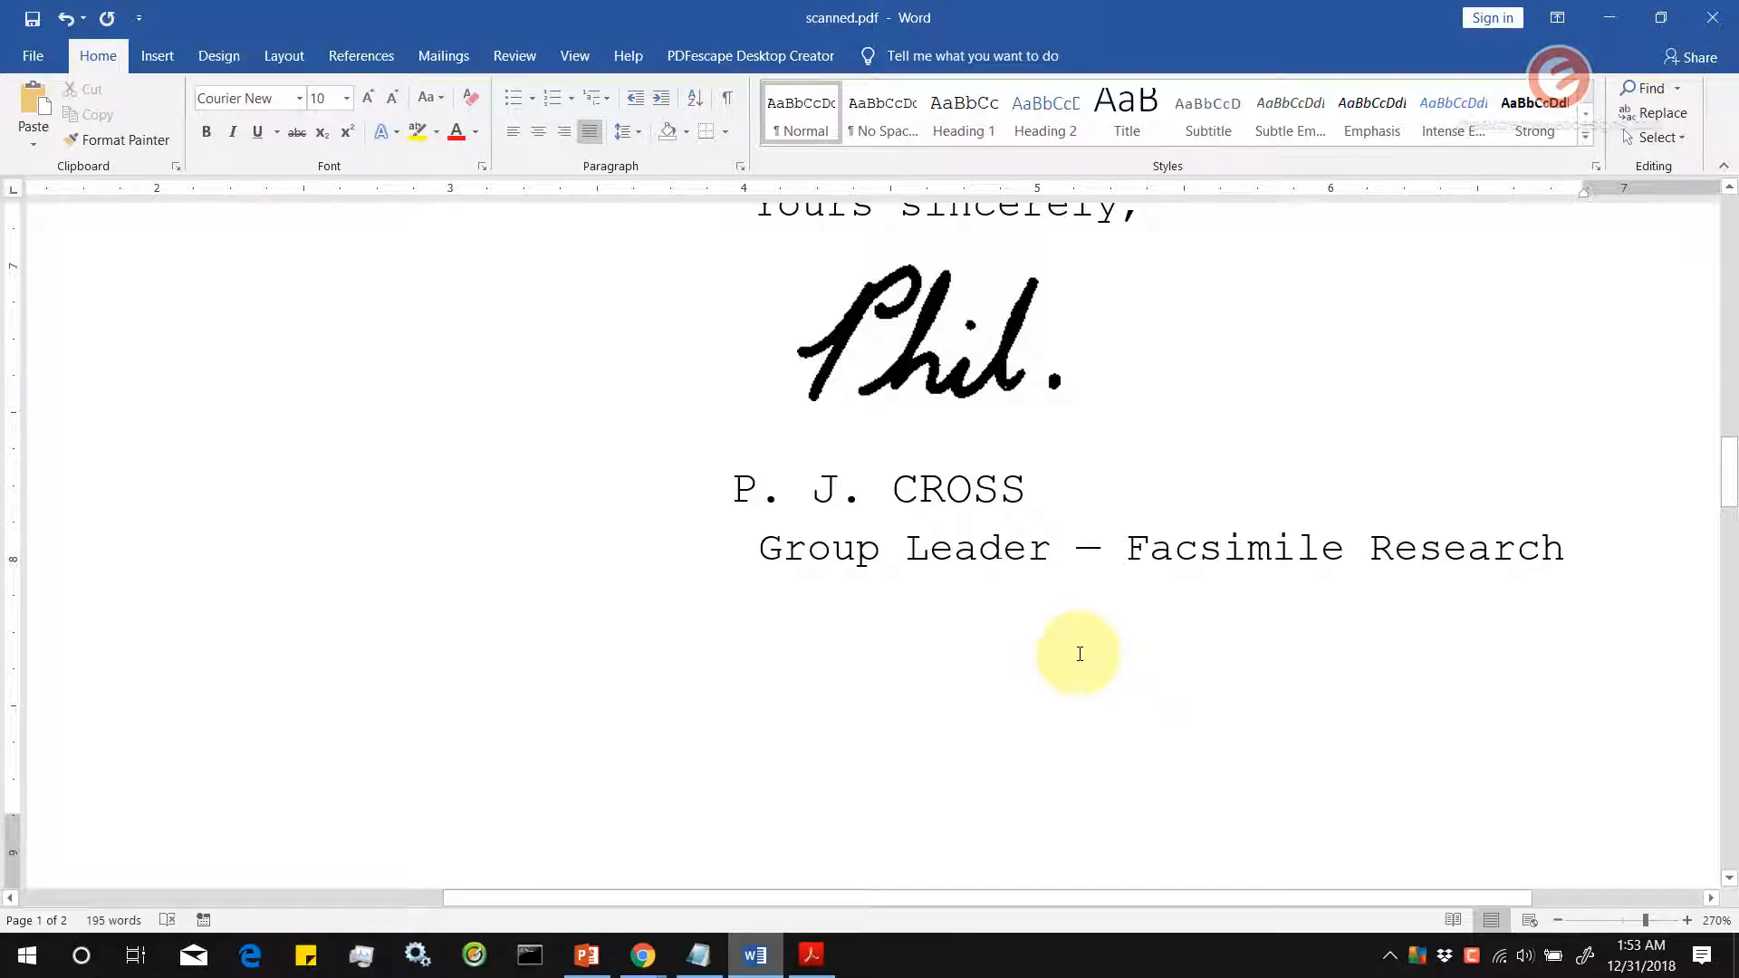
pyautogui.click(1528, 920)
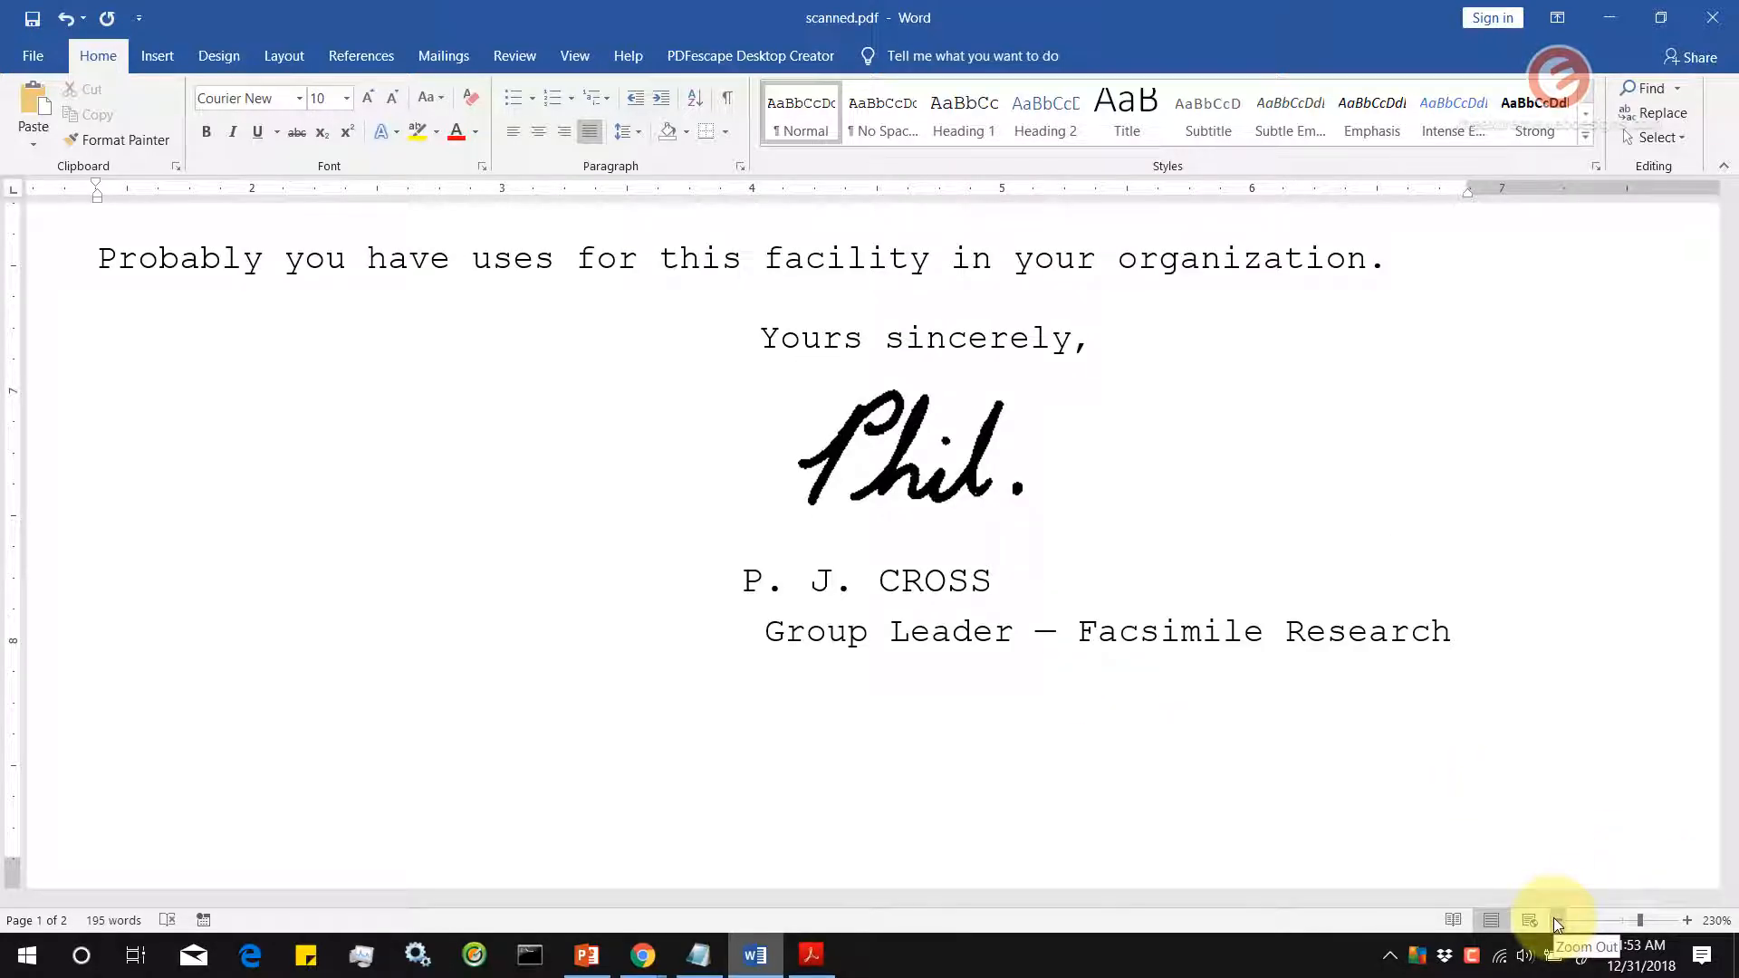
pyautogui.click(1556, 920)
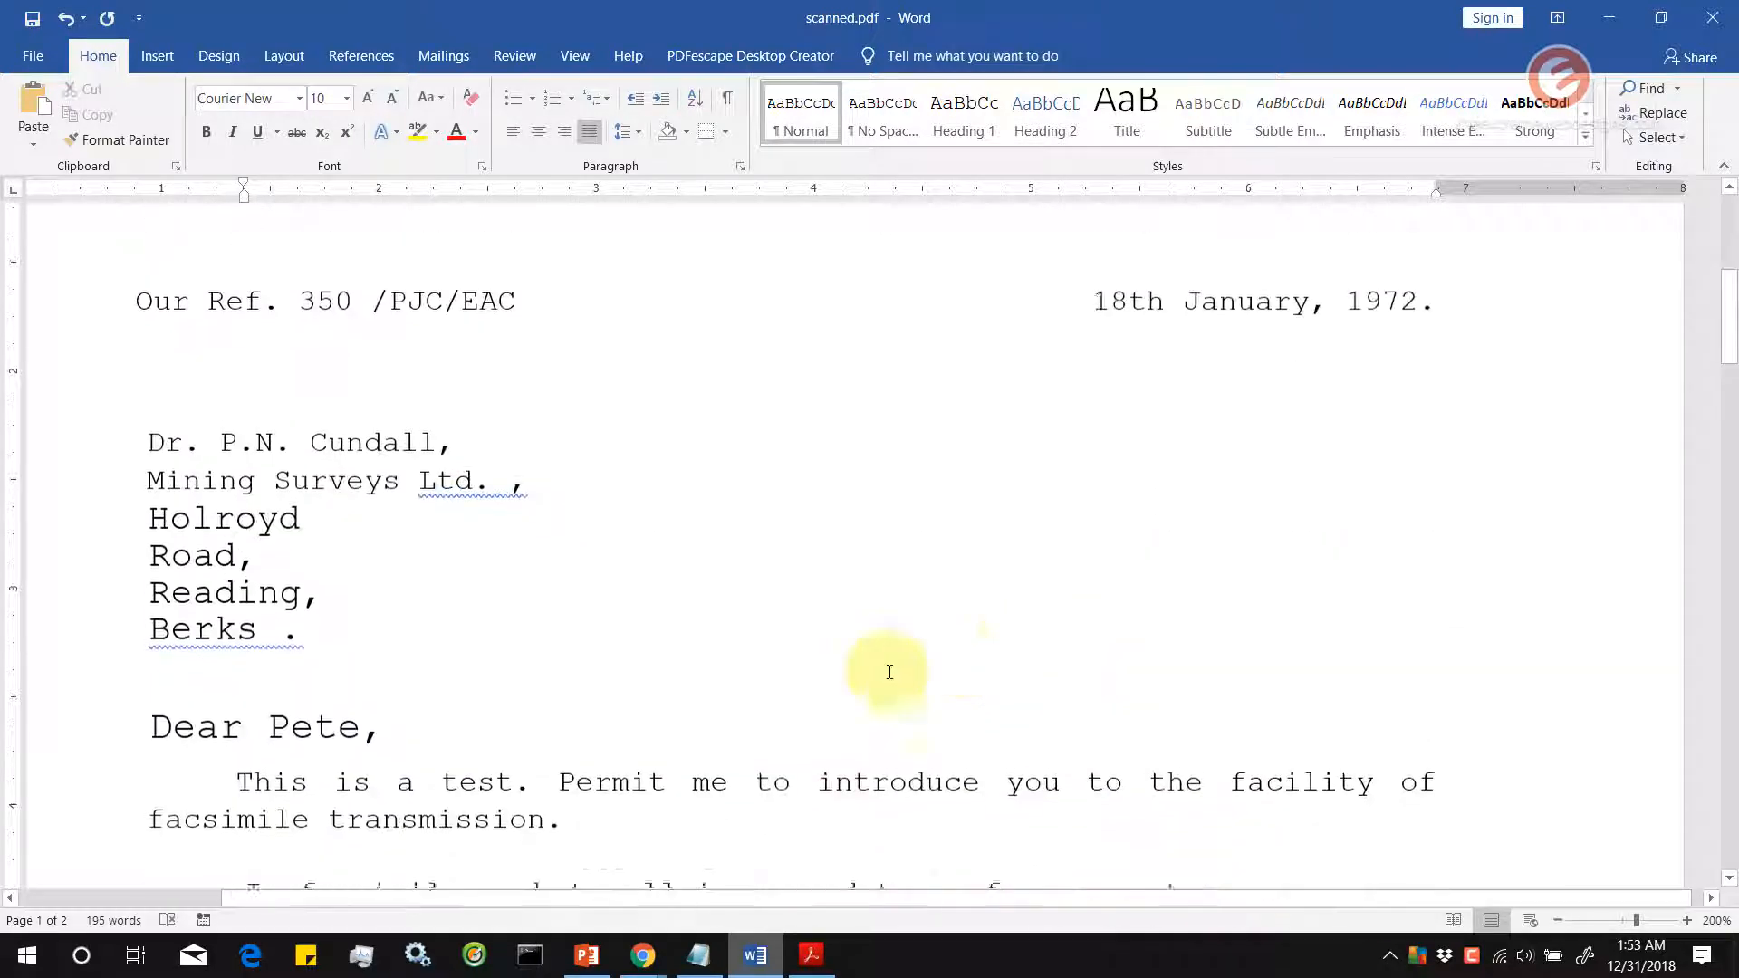
pyautogui.scroll(-3)
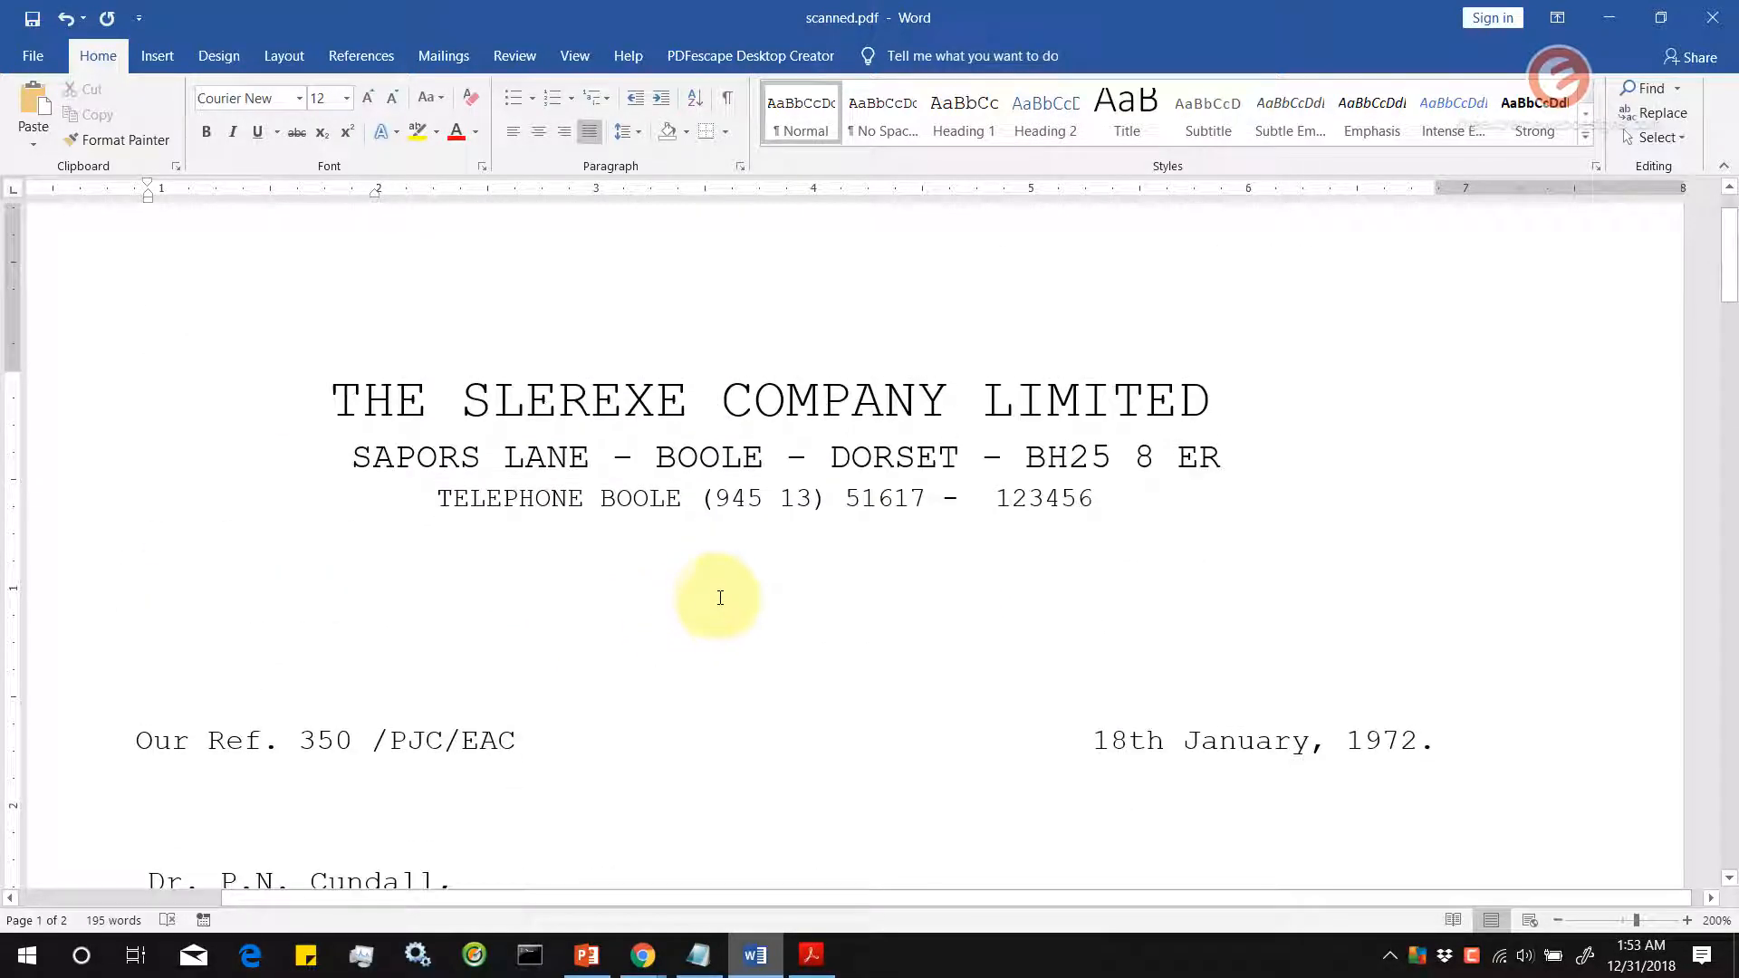
pyautogui.click(811, 954)
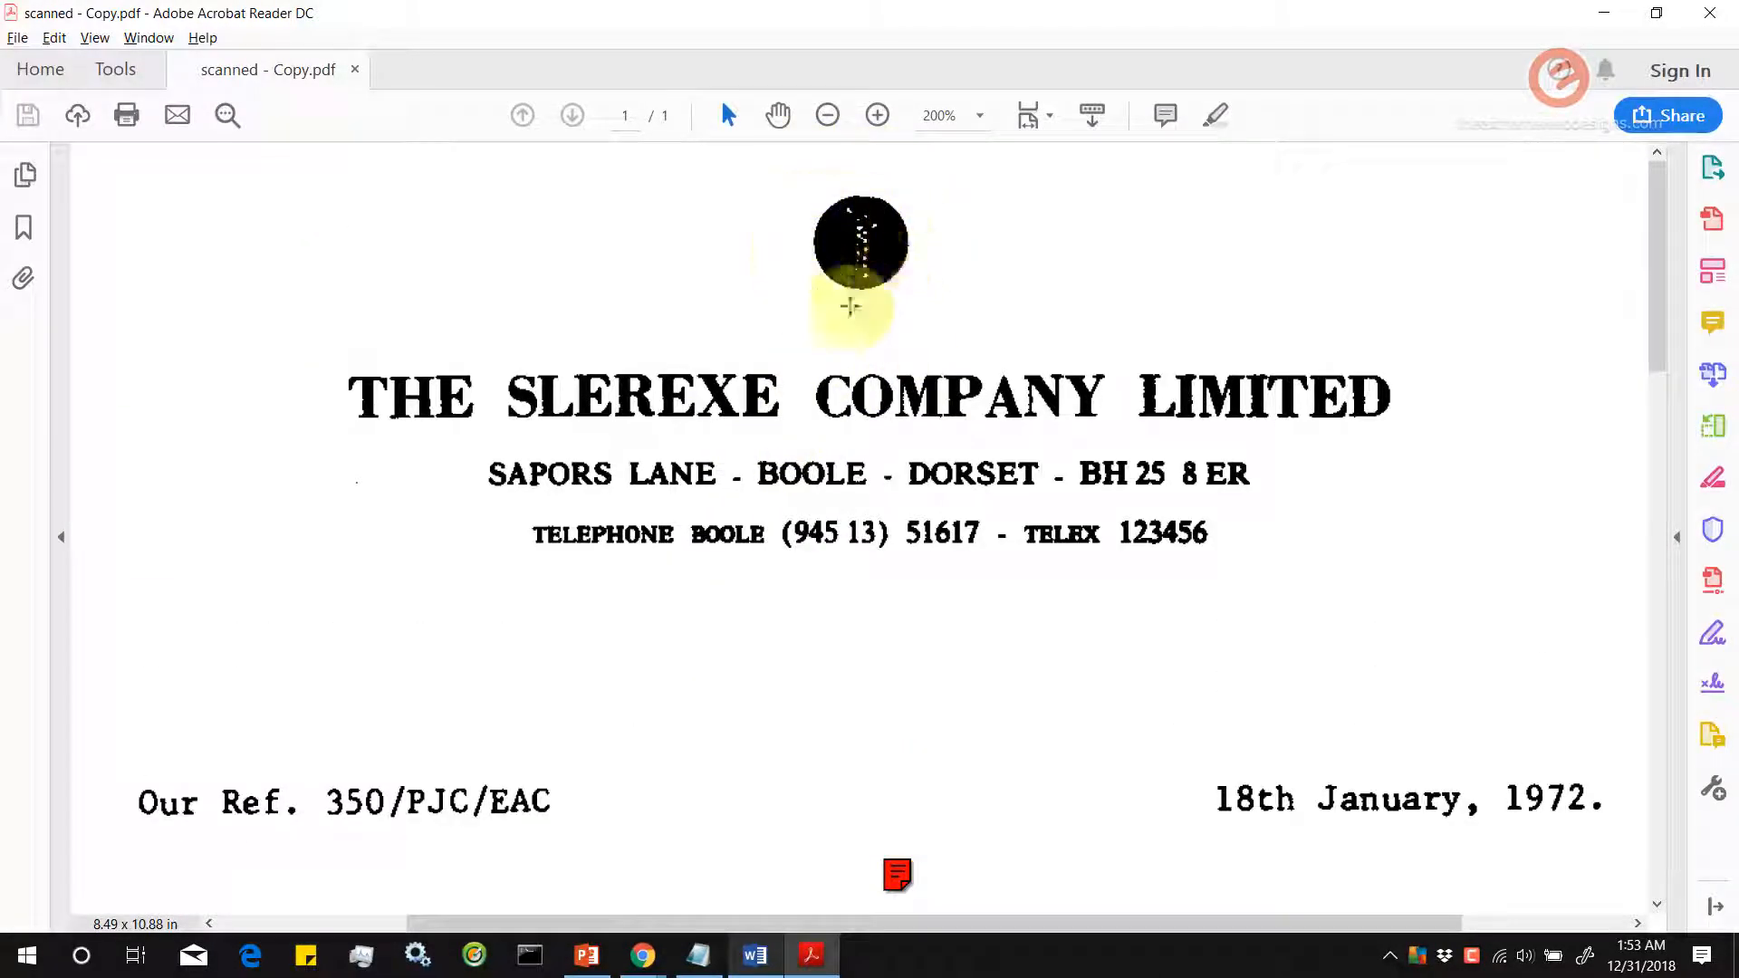
pyautogui.moveTo(1319, 655)
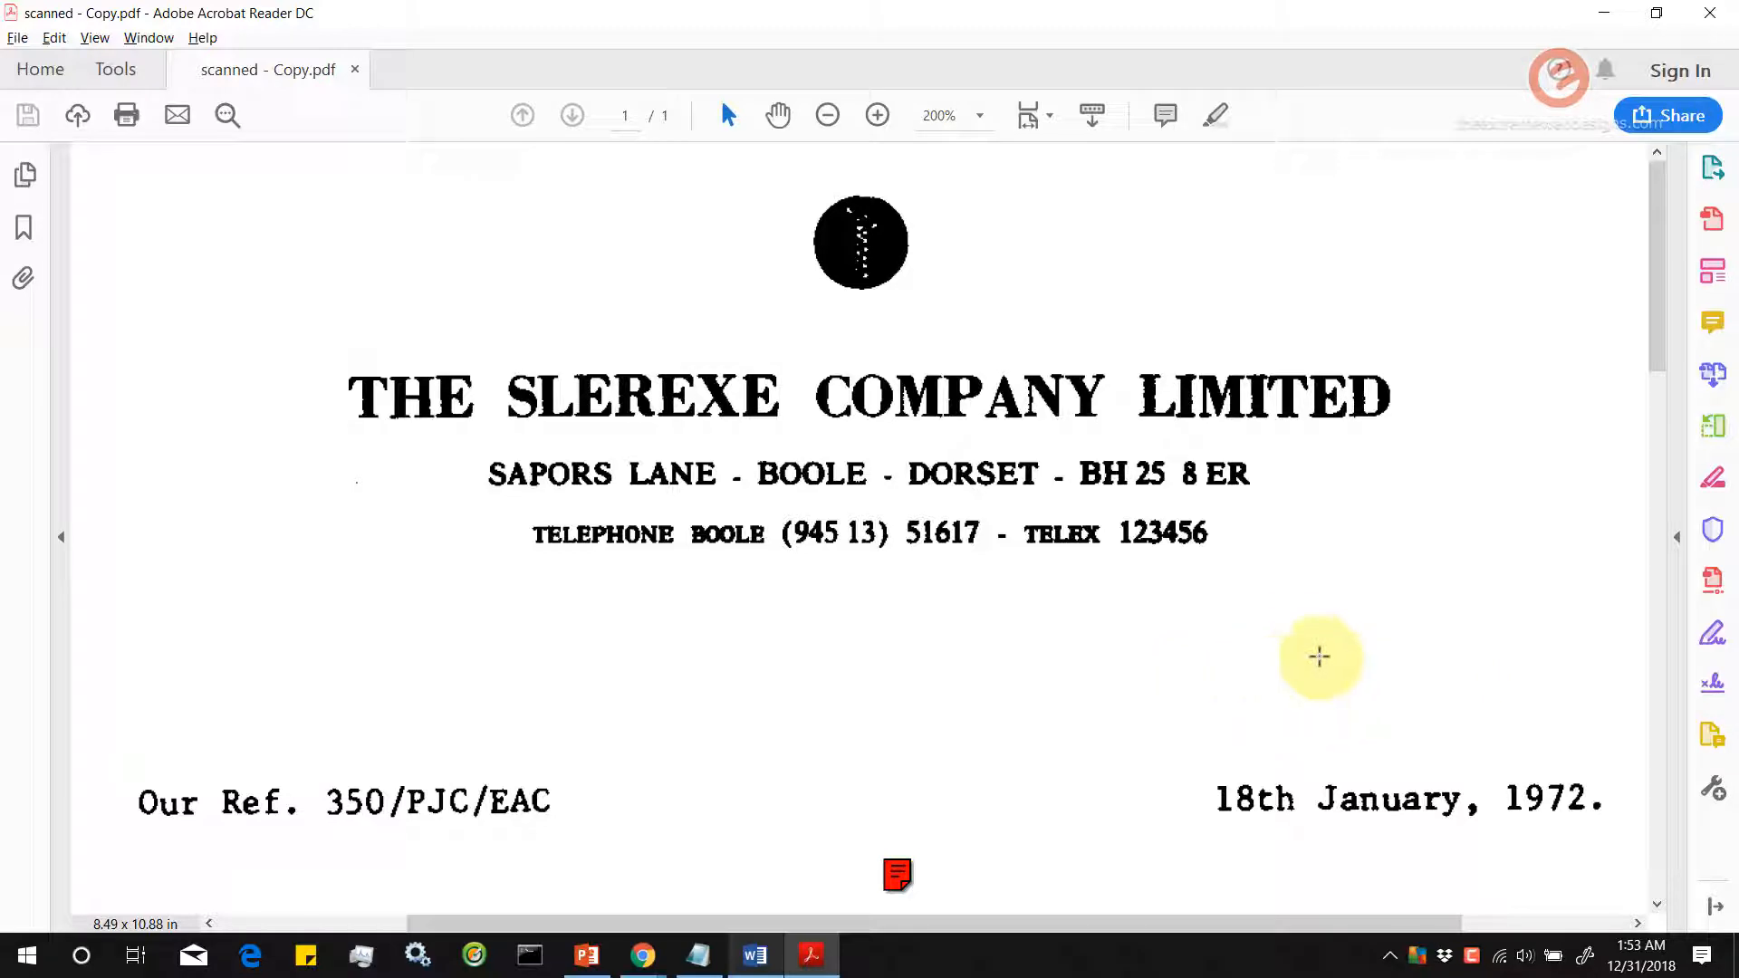
pyautogui.click(753, 955)
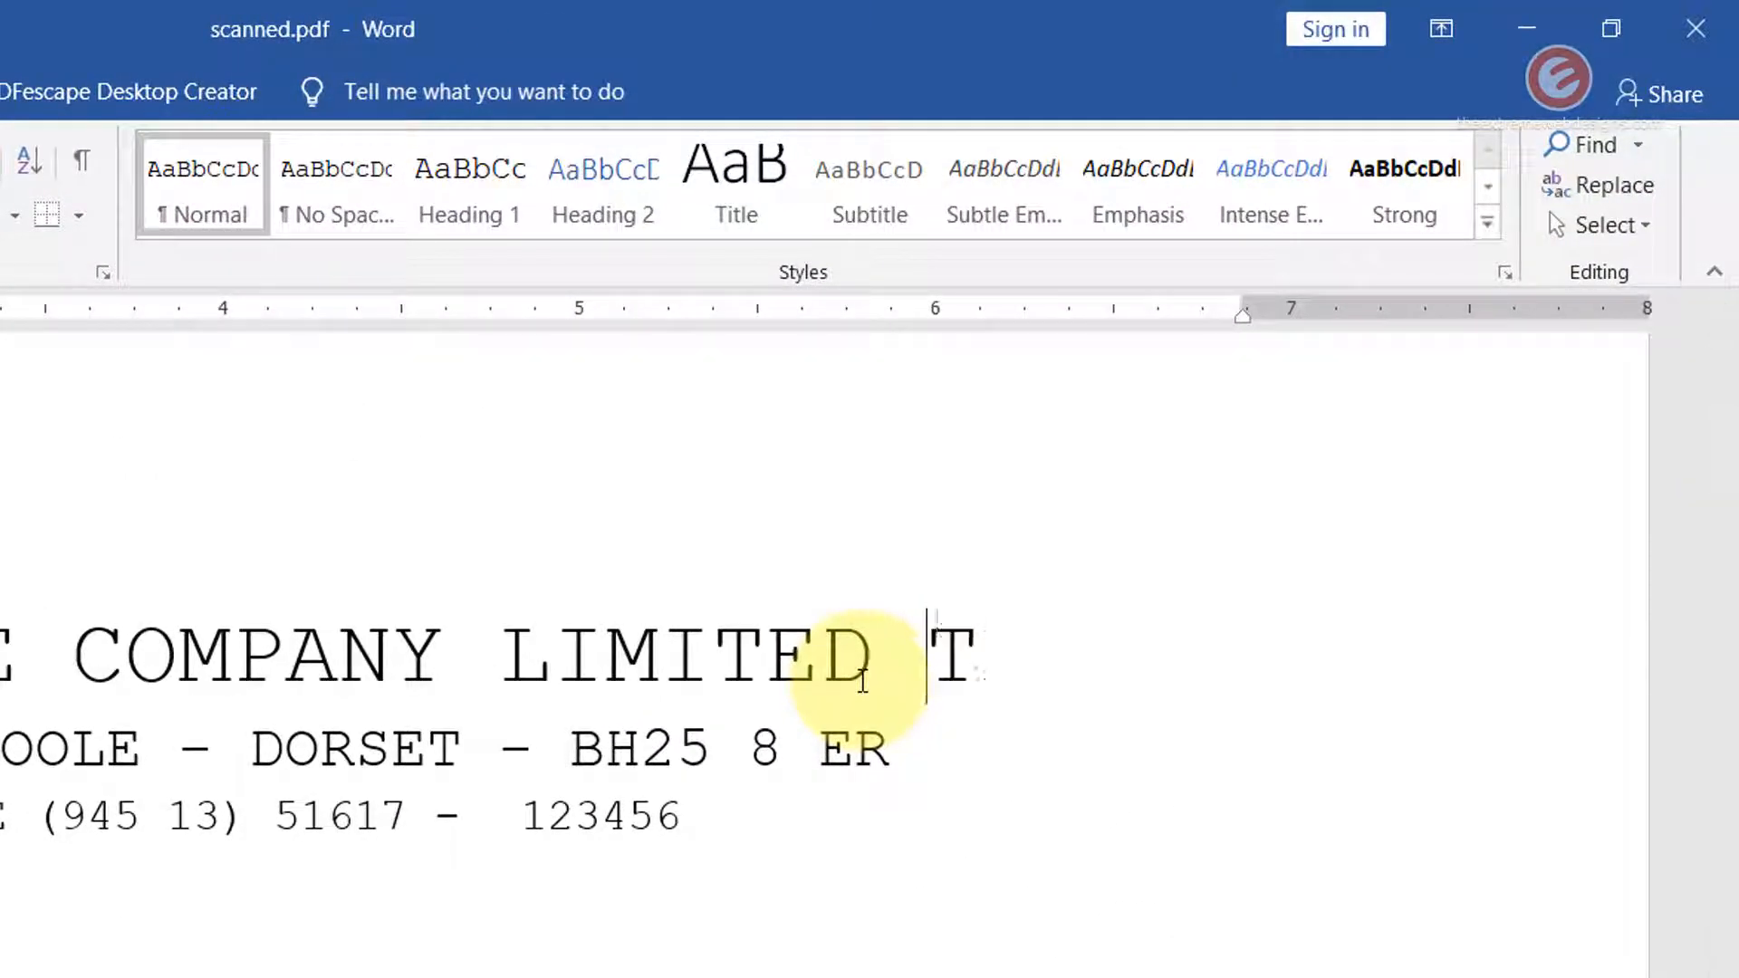
pyautogui.write('est')
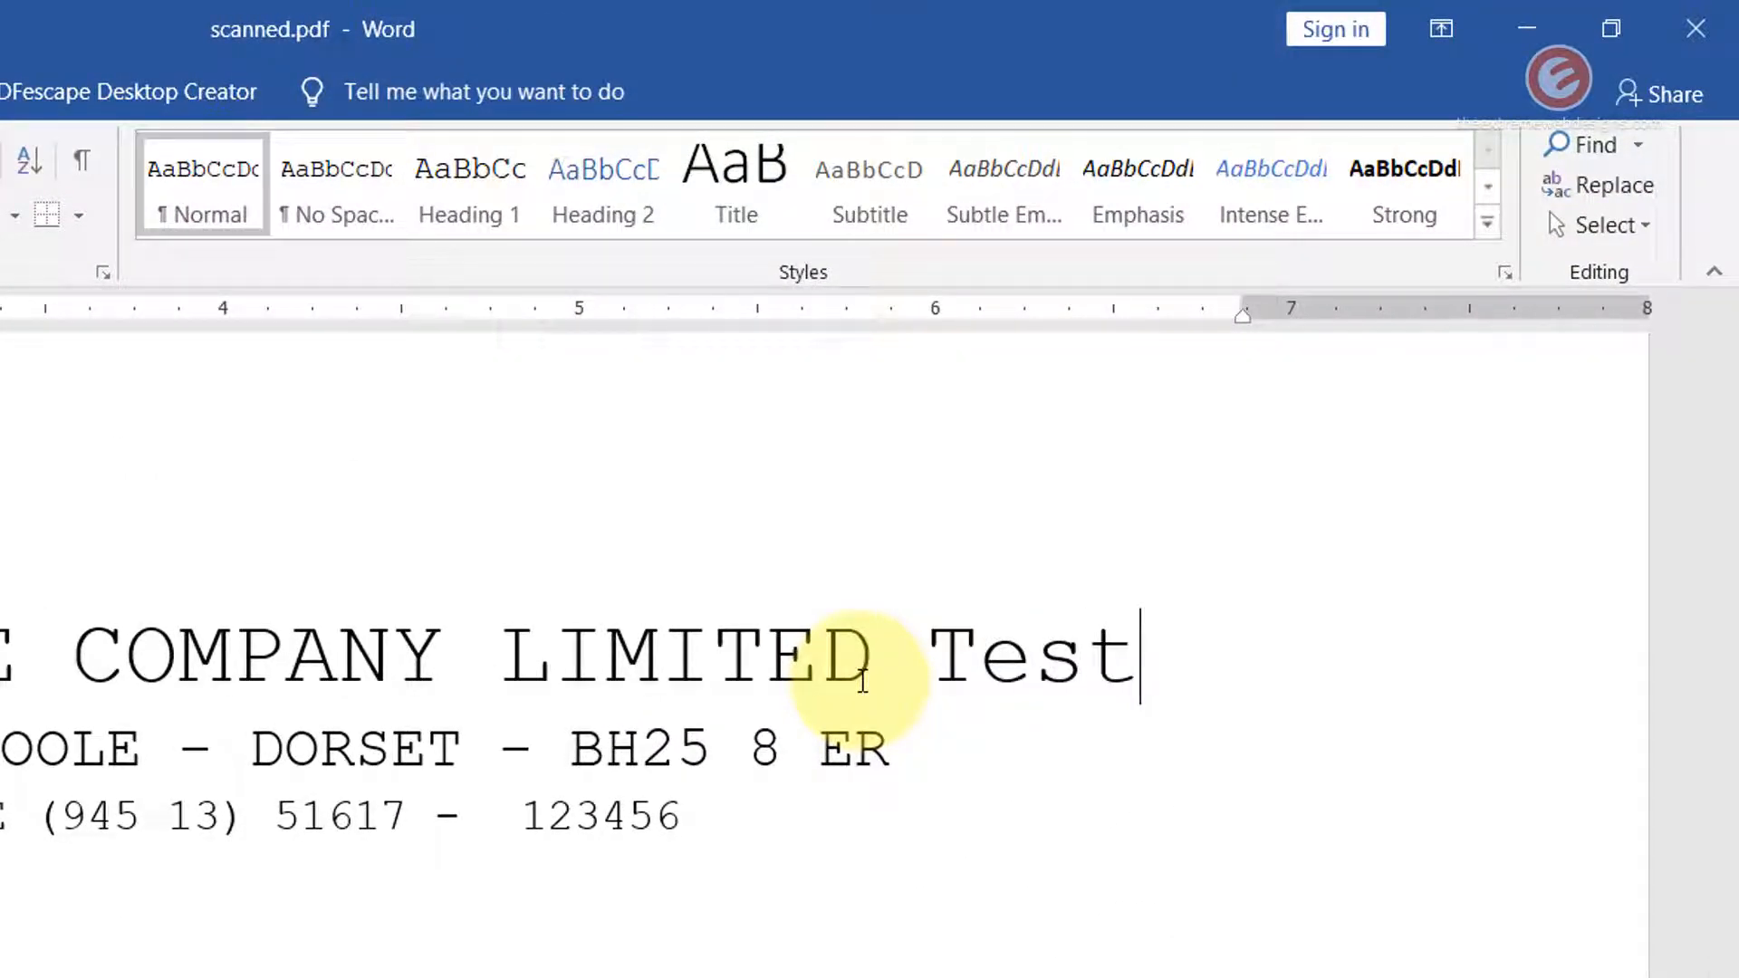